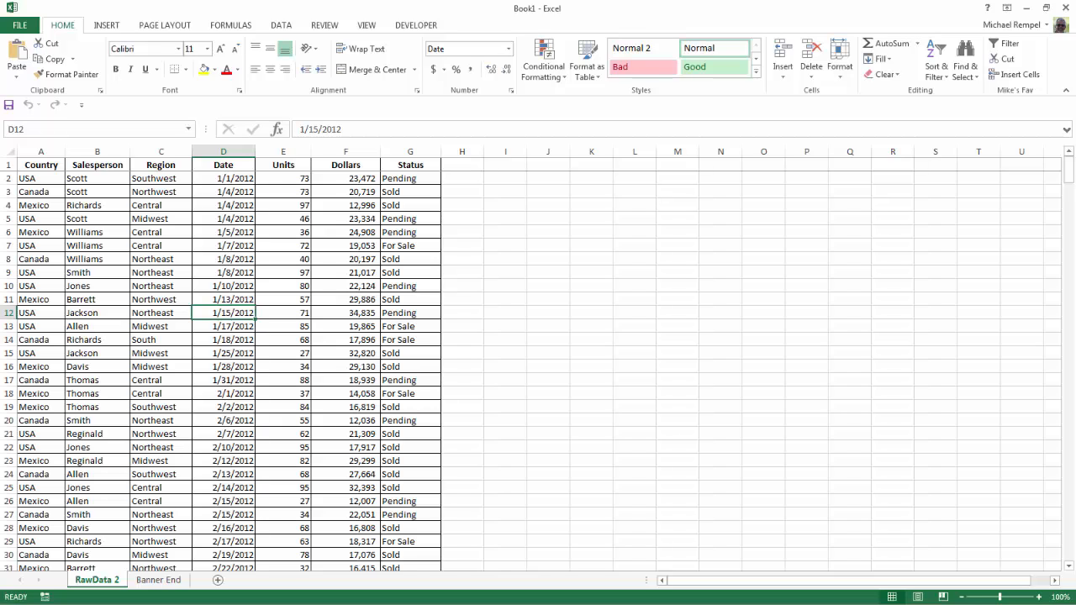
mouse_move(175, 364)
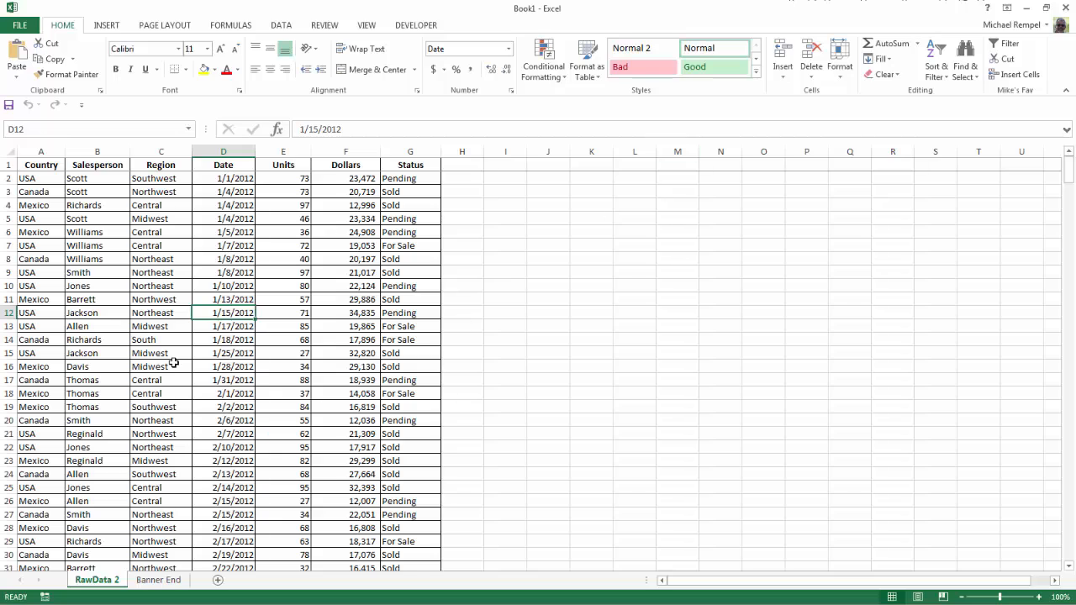
- Insert a blank PivotTable from the sales data onto a new worksheet
left_click(161, 300)
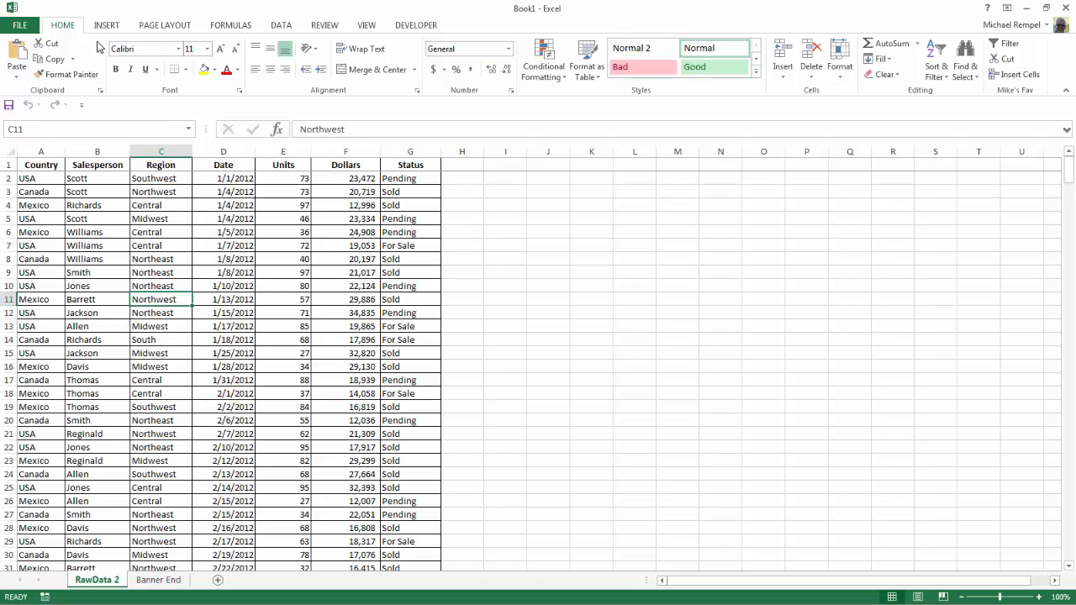
left_click(106, 26)
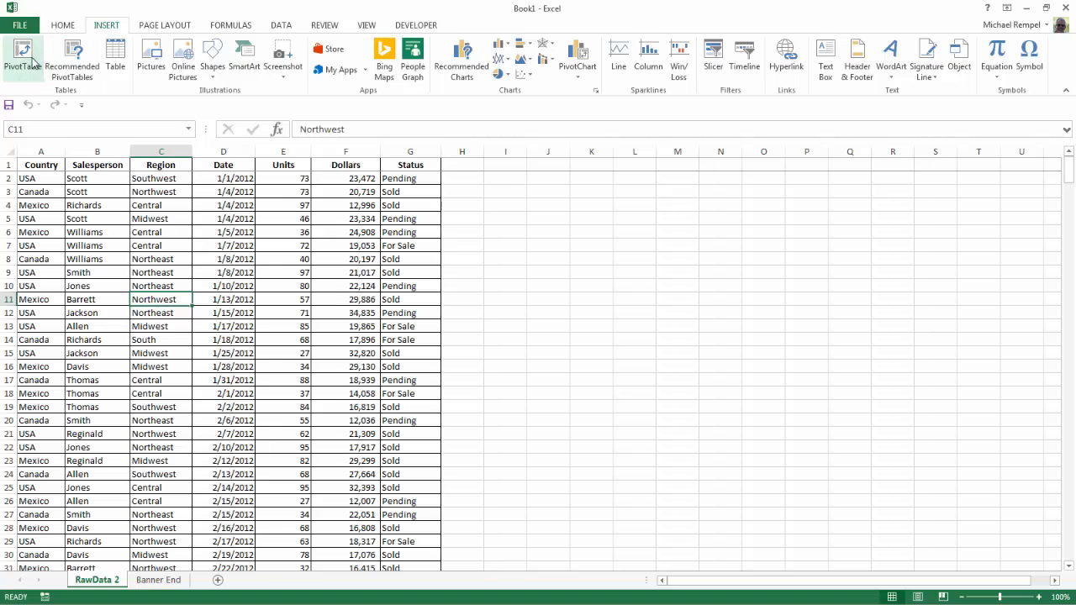
left_click(23, 59)
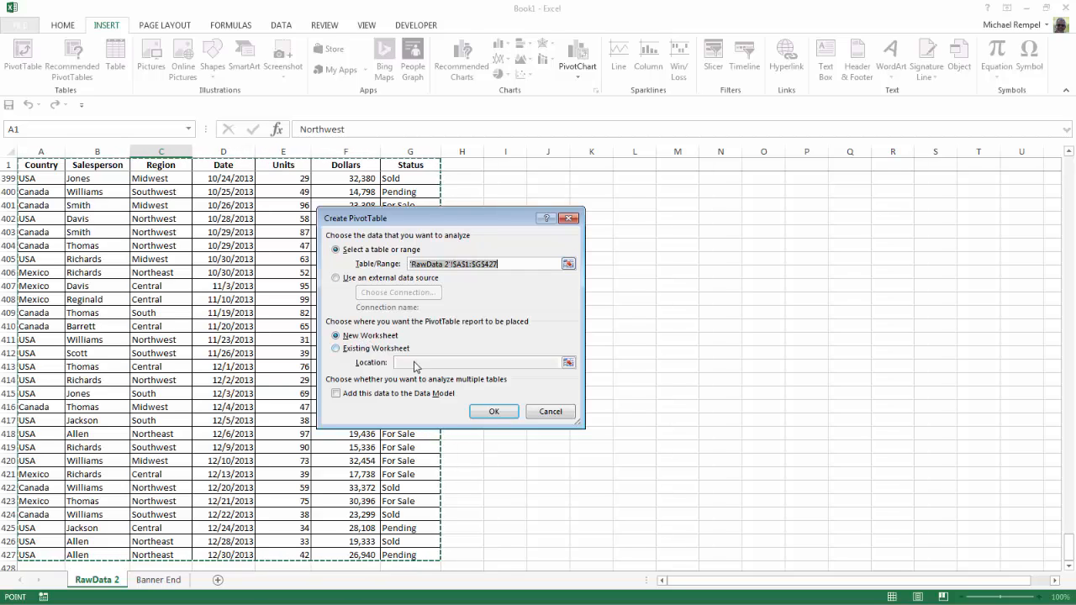
left_click(494, 413)
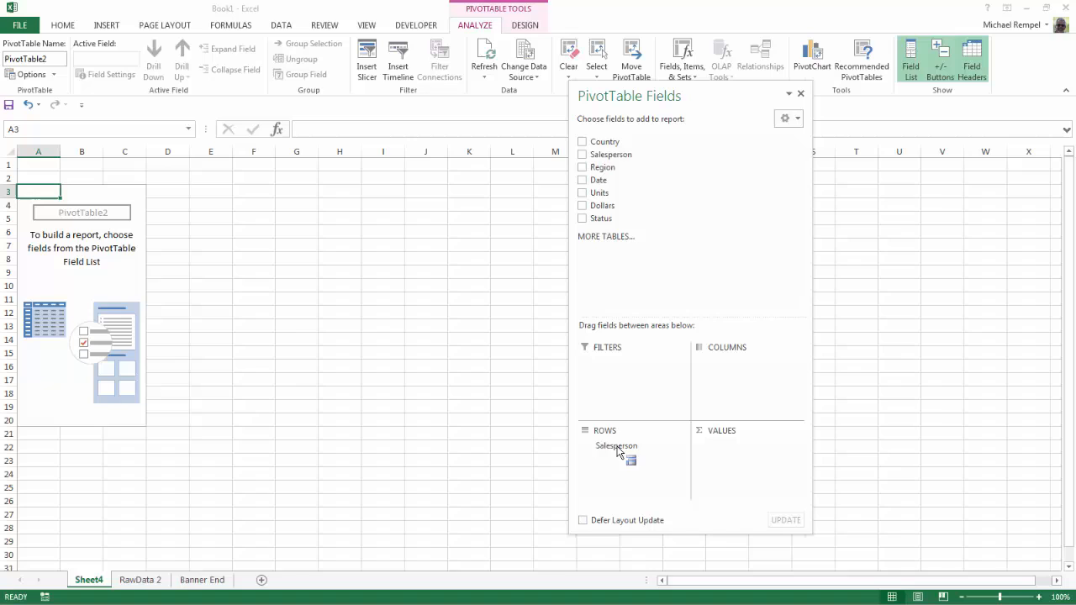
- Add Salesperson as rows with Sum of Dollars and Sum of Units as values
left_click(582, 155)
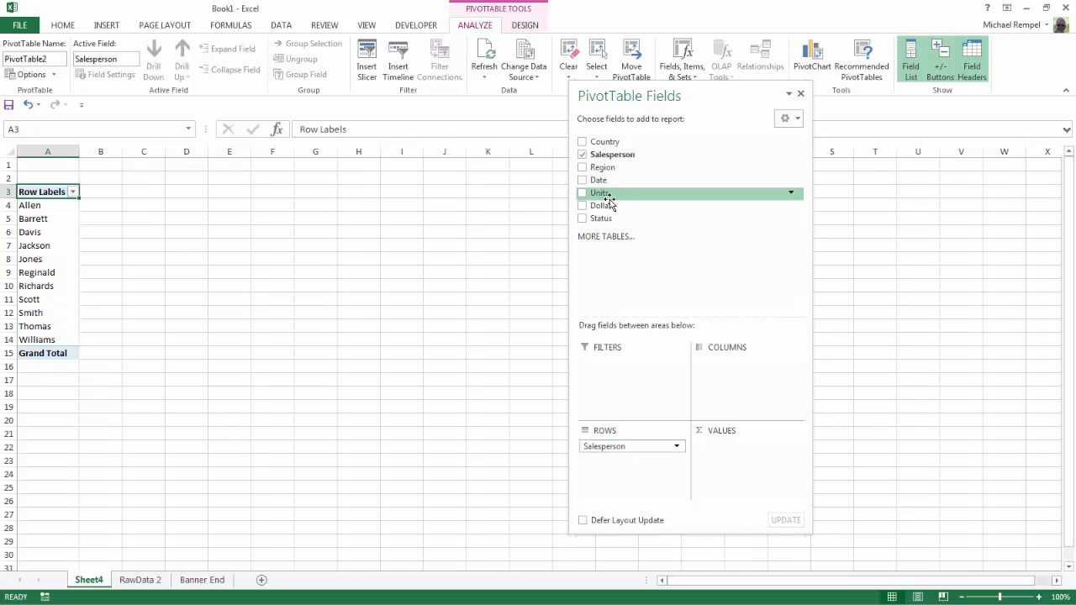
left_click(581, 205)
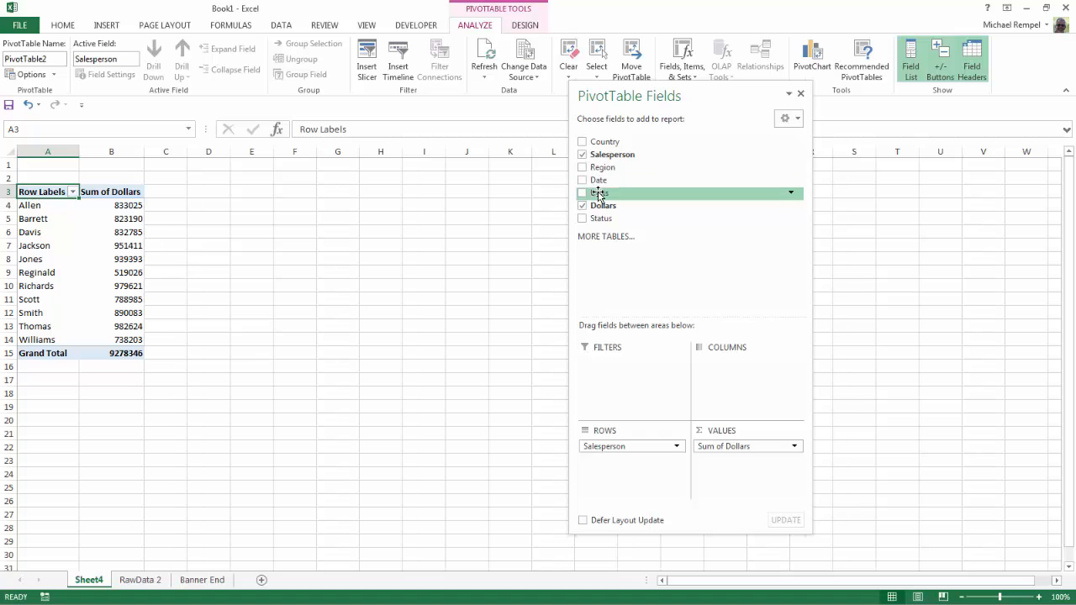
left_click(582, 191)
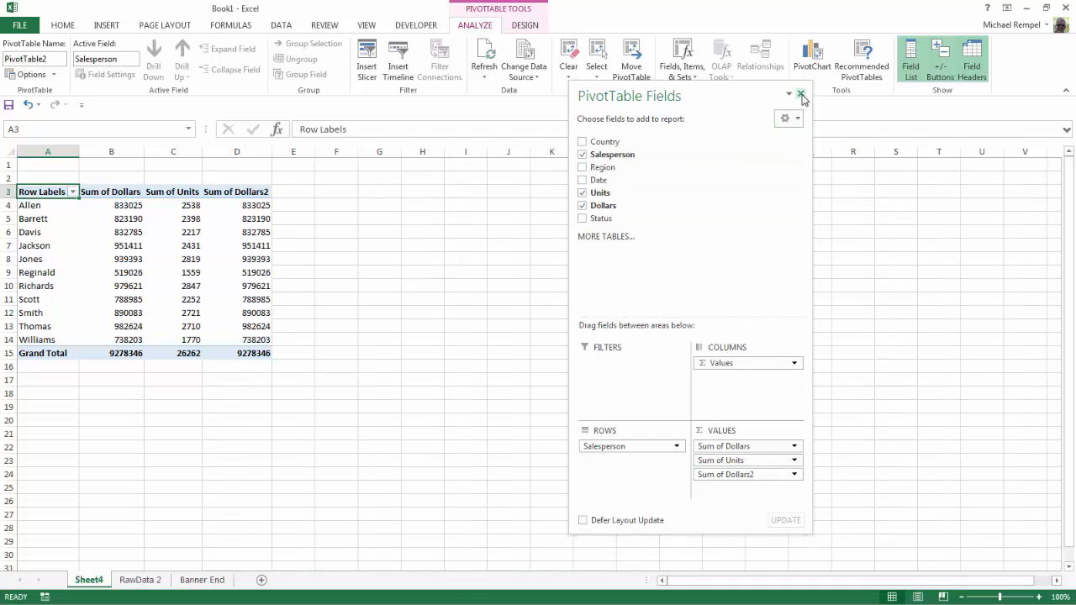
- Close the PivotTable Fields pane and select a Sum of Dollars value
left_click(801, 93)
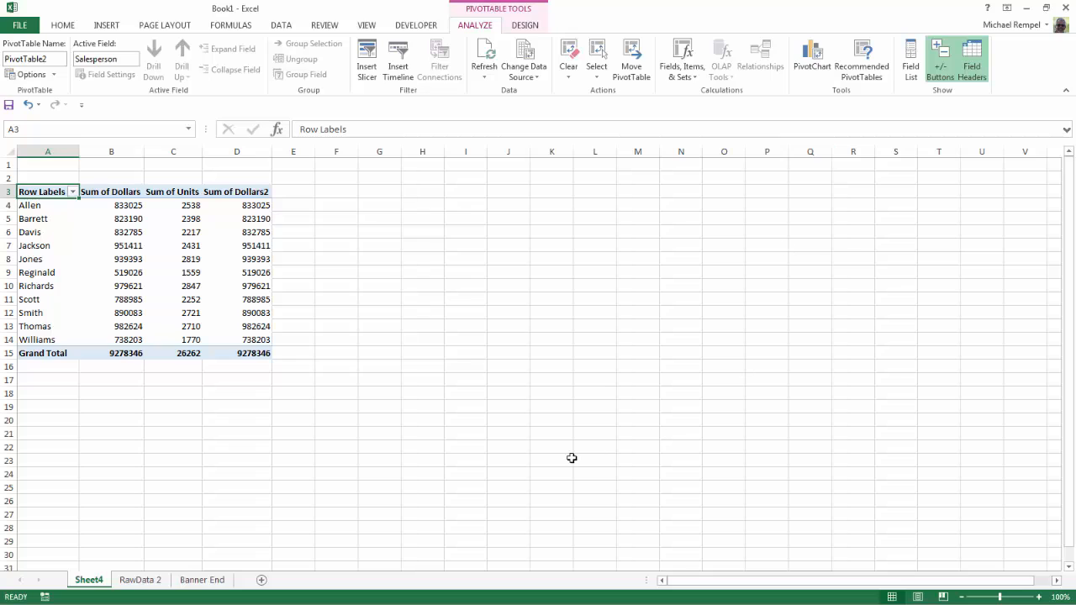
mouse_move(222, 382)
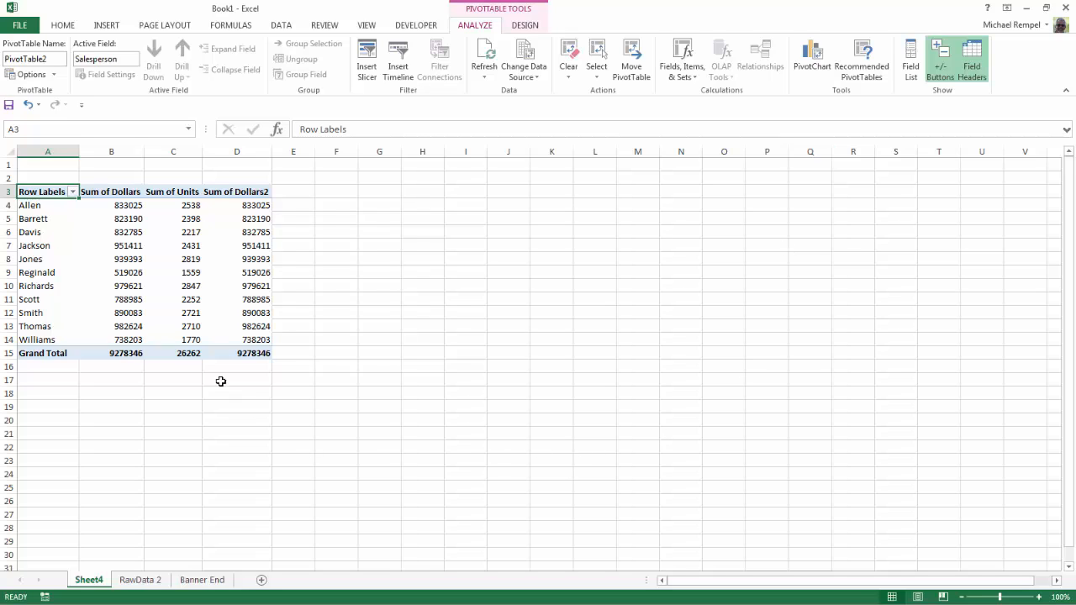
mouse_move(249, 239)
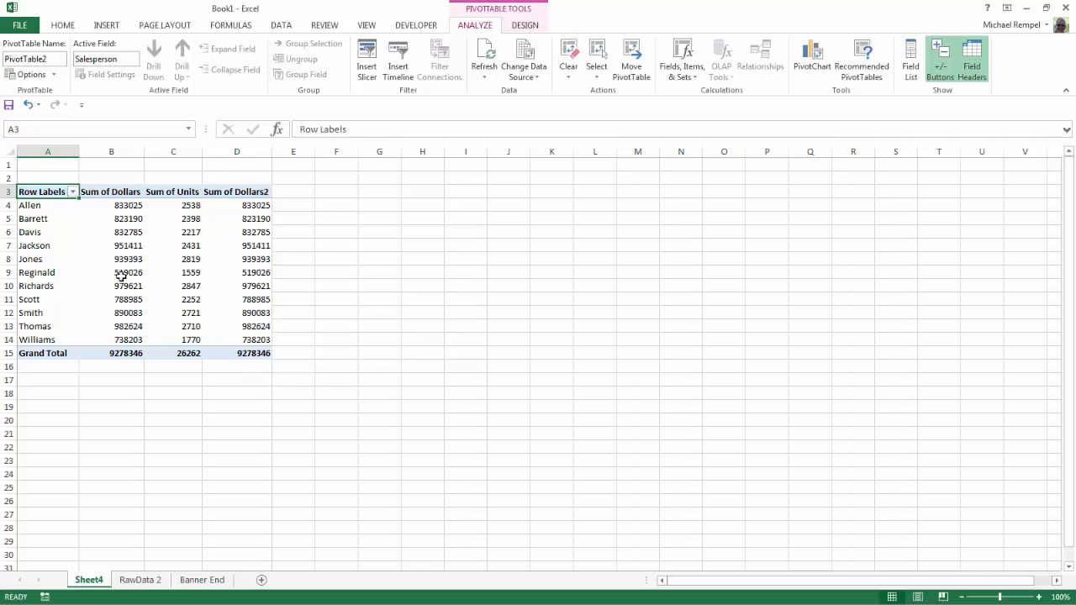
left_click(128, 259)
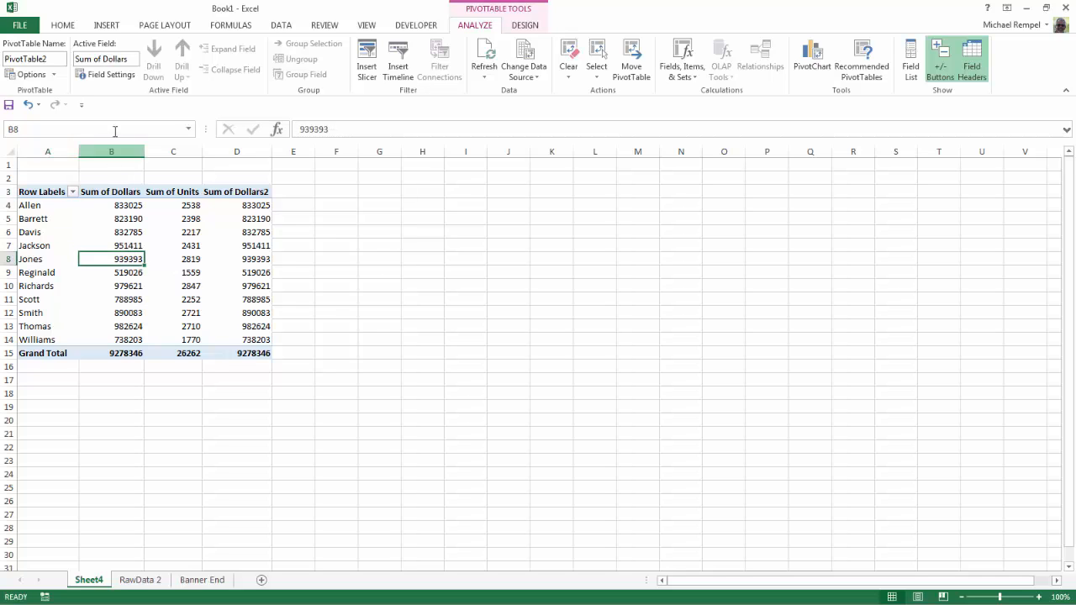
- Format Sum of Dollars as Number with 0 decimals and a 1000 separator
left_click(111, 74)
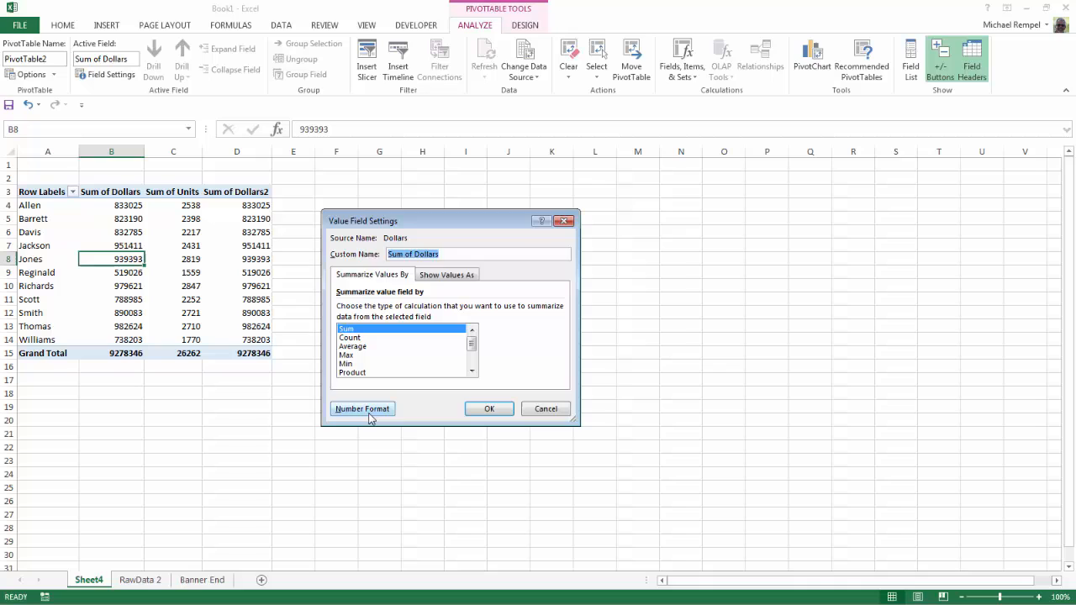
left_click(363, 408)
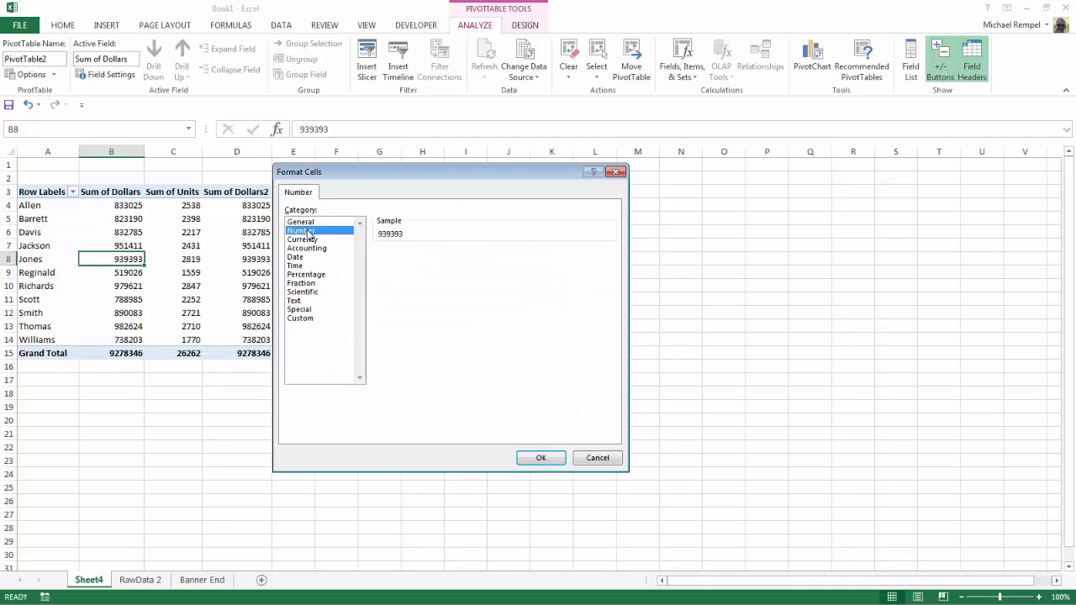
left_click(301, 230)
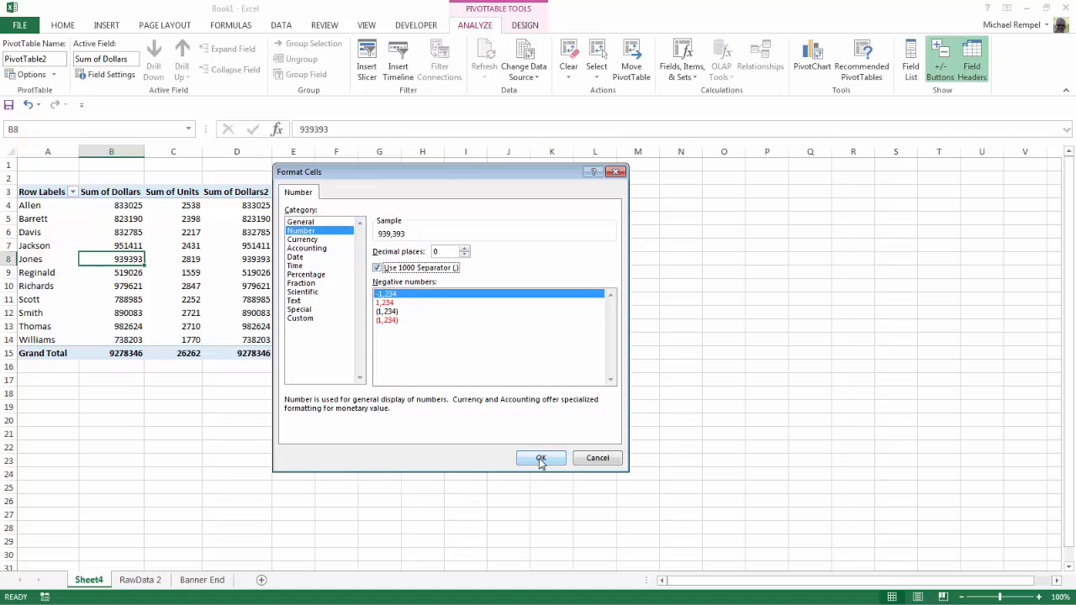
left_click(541, 457)
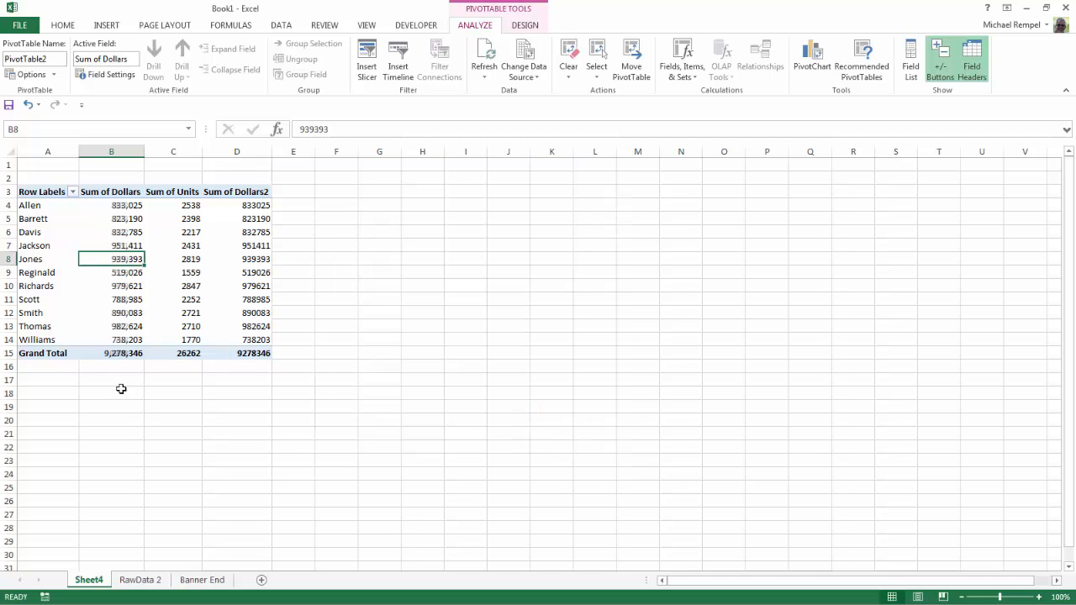
- Format Sum of Units as Number with a 1000 separator, e.g. 2,538
left_click(173, 259)
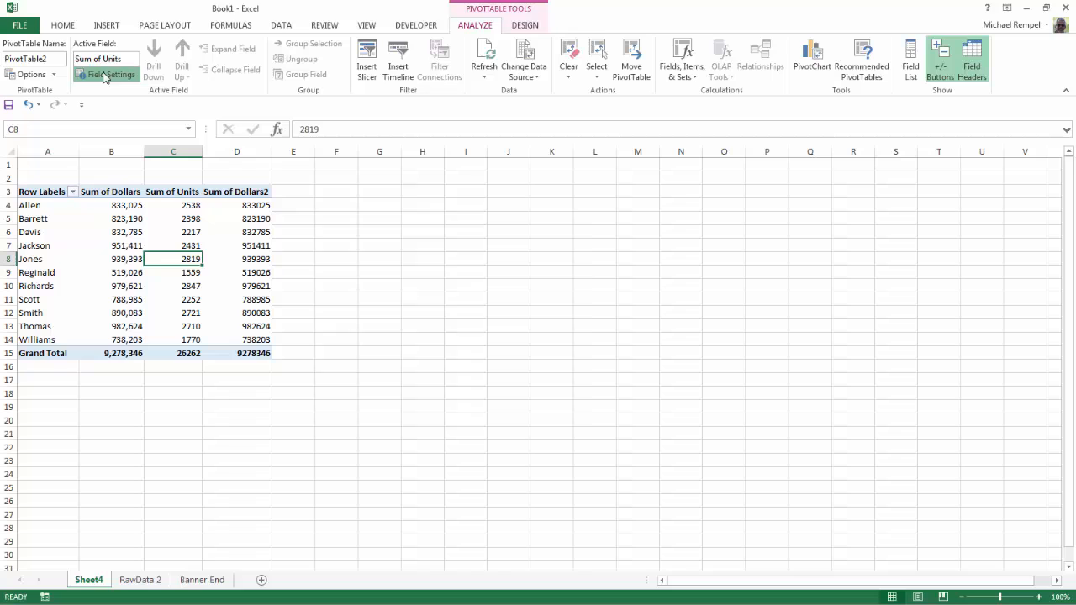
left_click(111, 74)
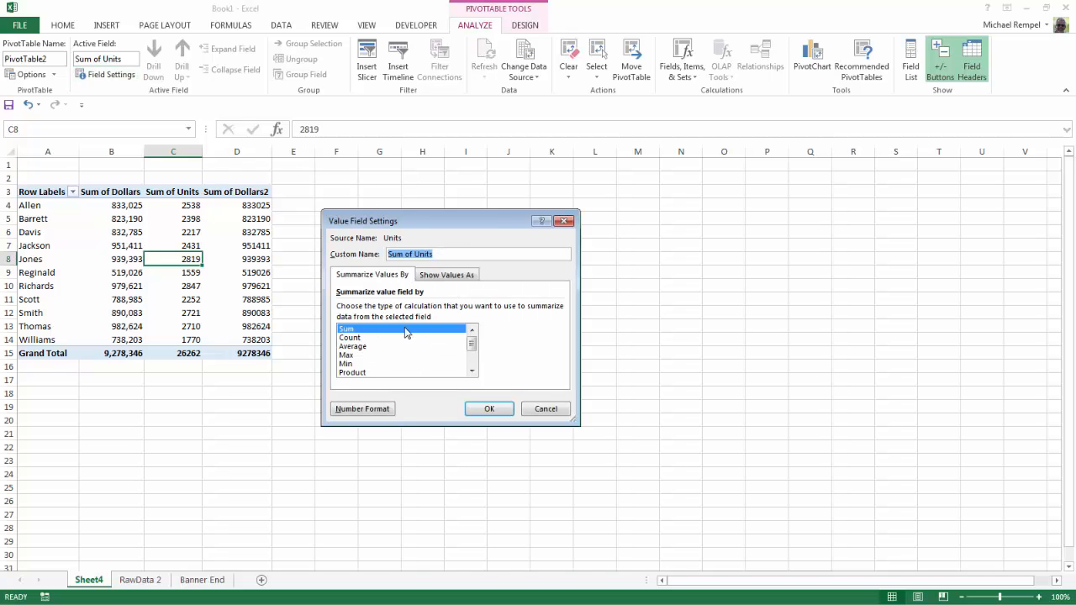
left_click(363, 409)
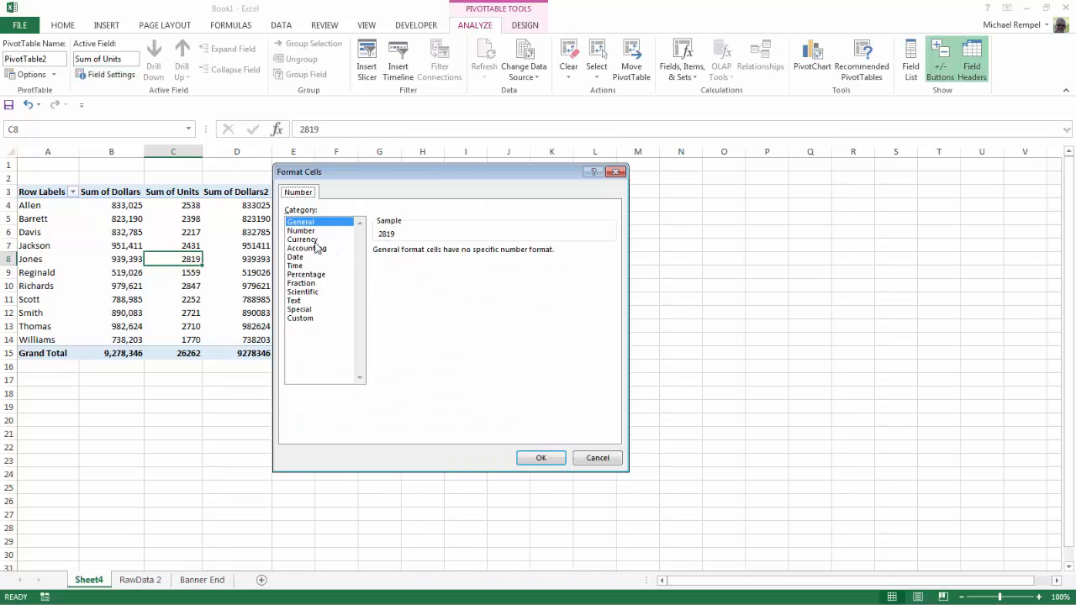
left_click(301, 230)
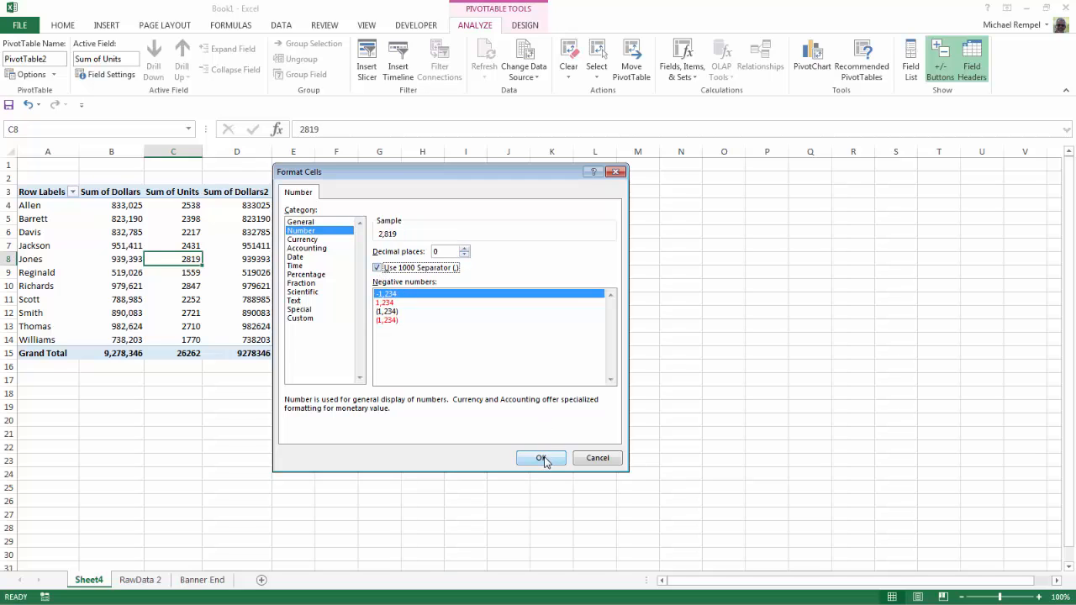
left_click(541, 458)
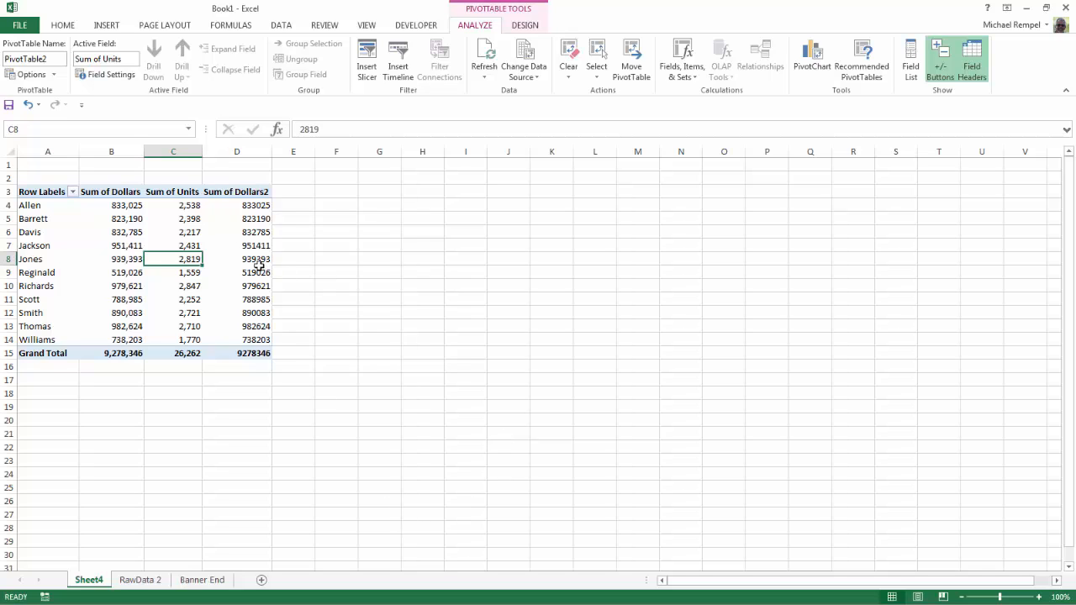
left_click(235, 259)
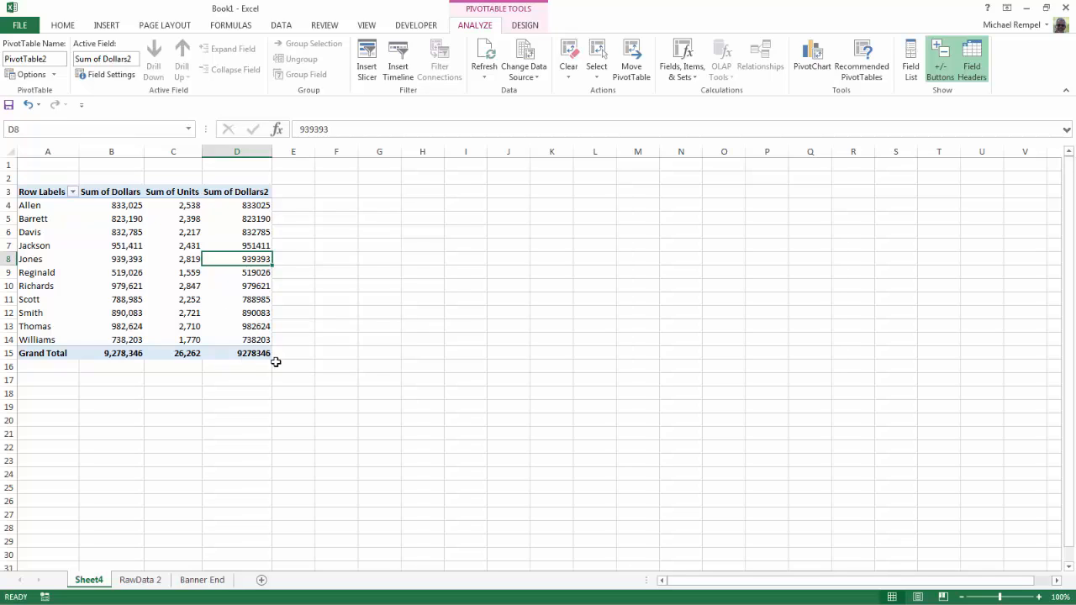
mouse_move(204, 290)
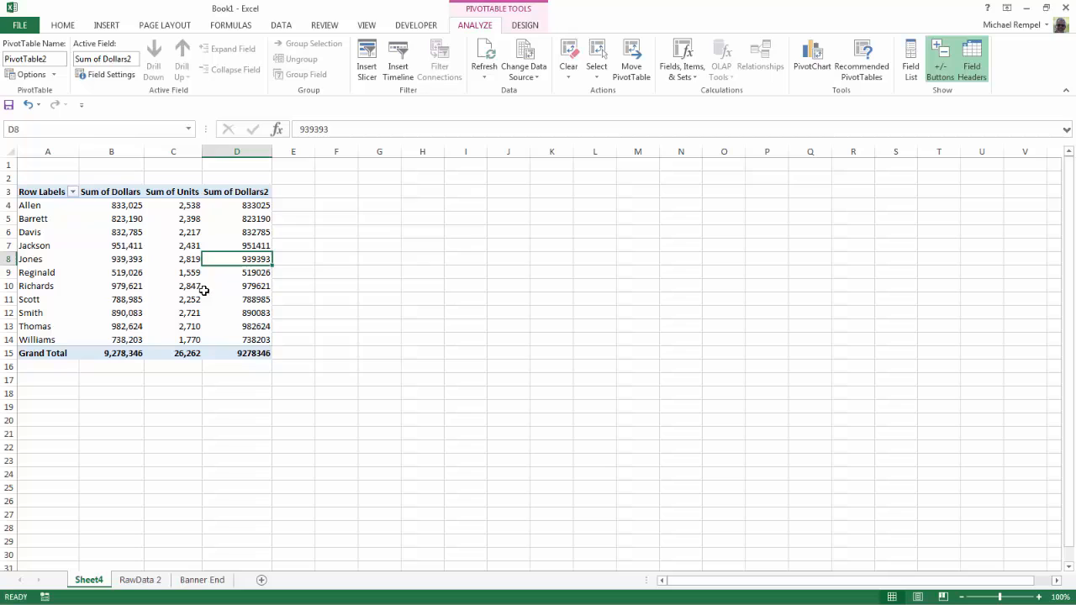
- Show Sum of Dollars2 as Rank Largest to Smallest by Salesperson
left_click(111, 74)
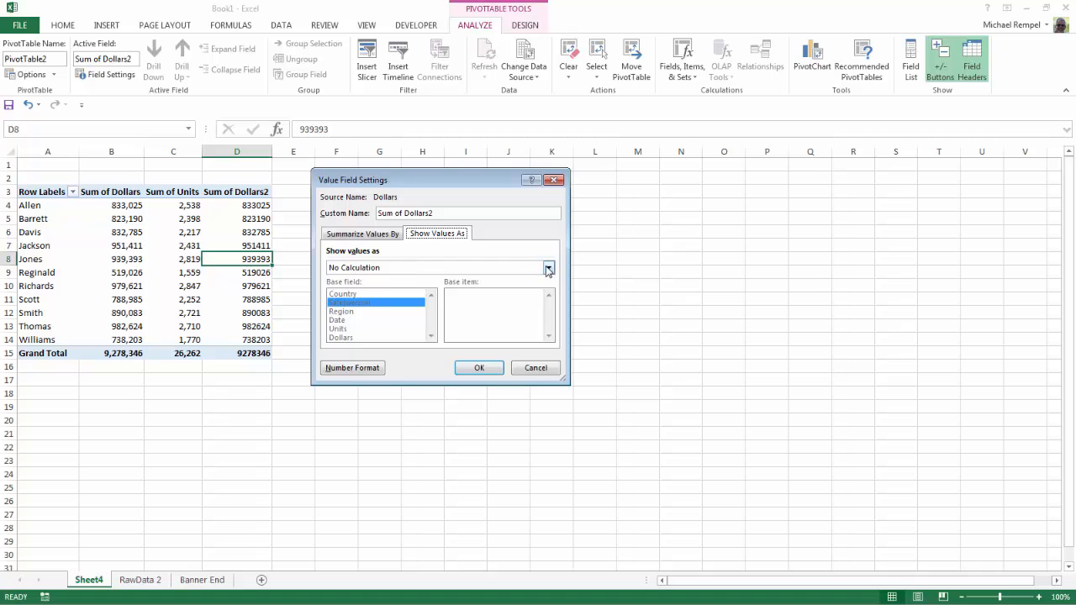
left_click(548, 267)
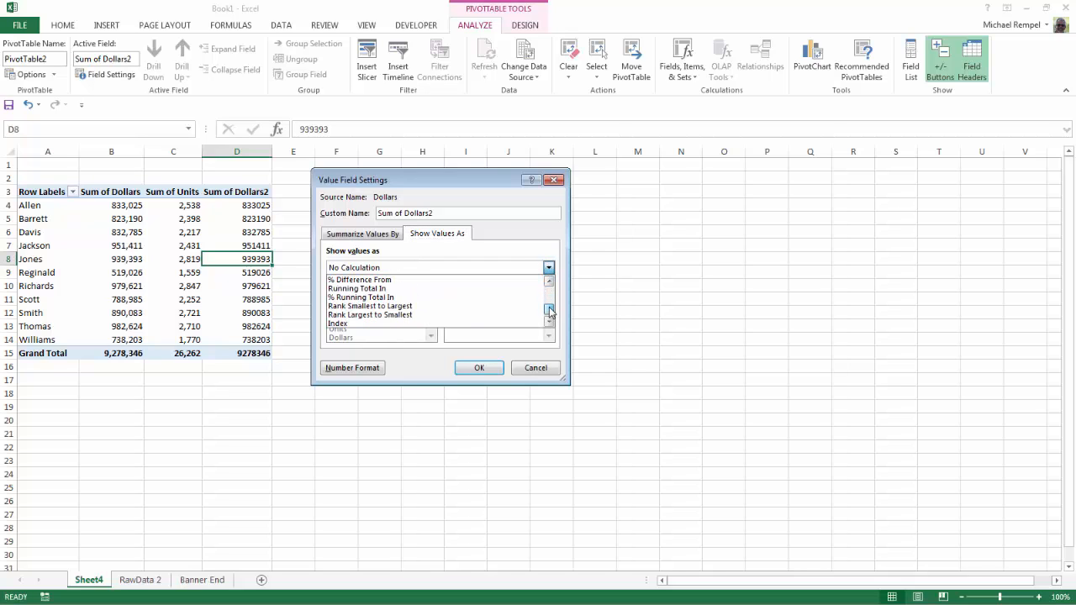
left_click(370, 314)
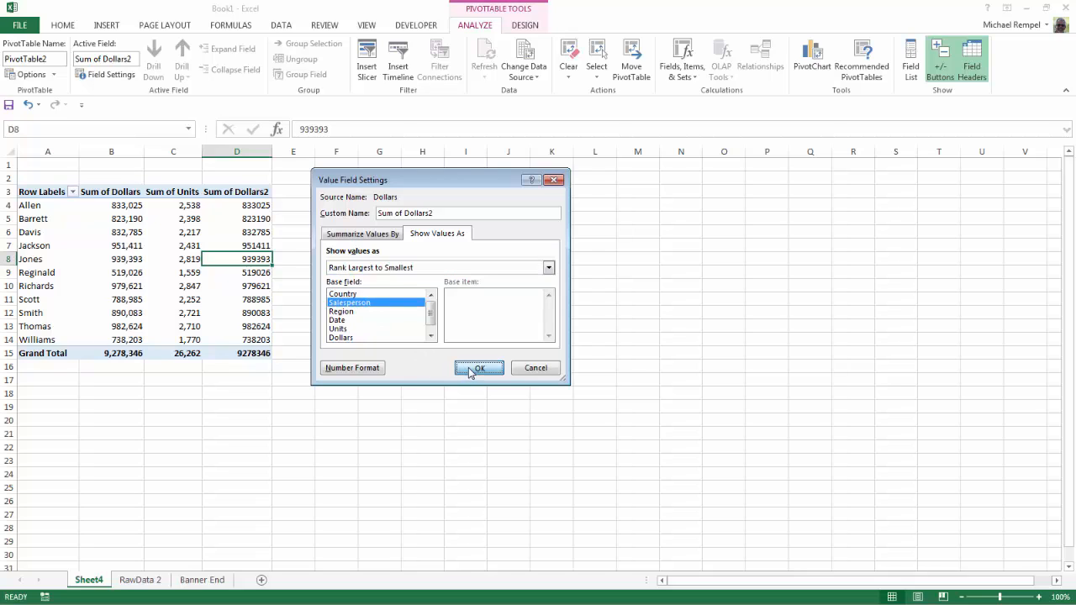
left_click(478, 368)
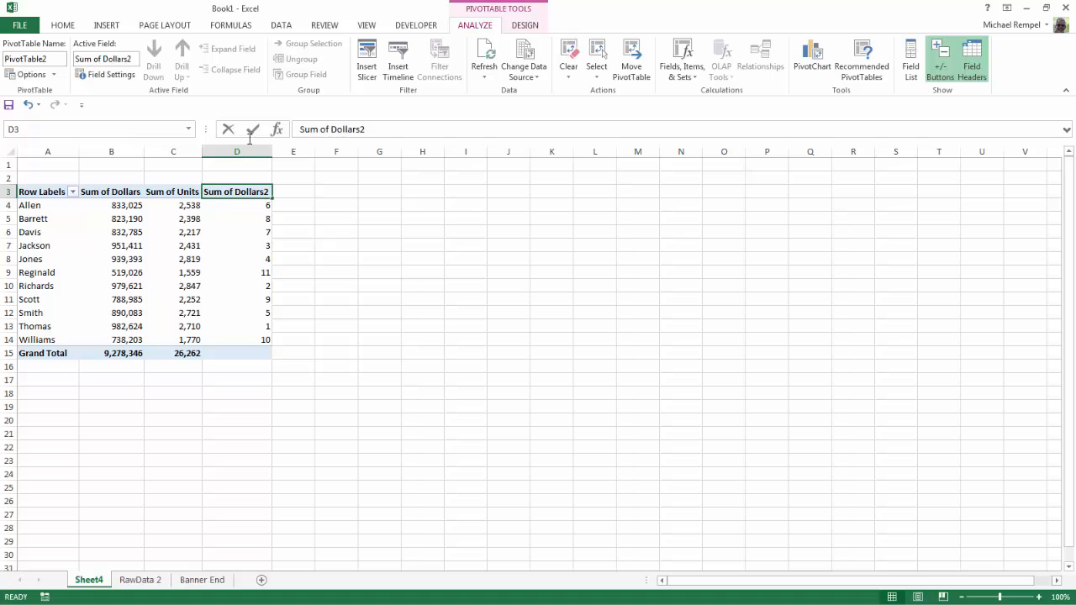
type("R")
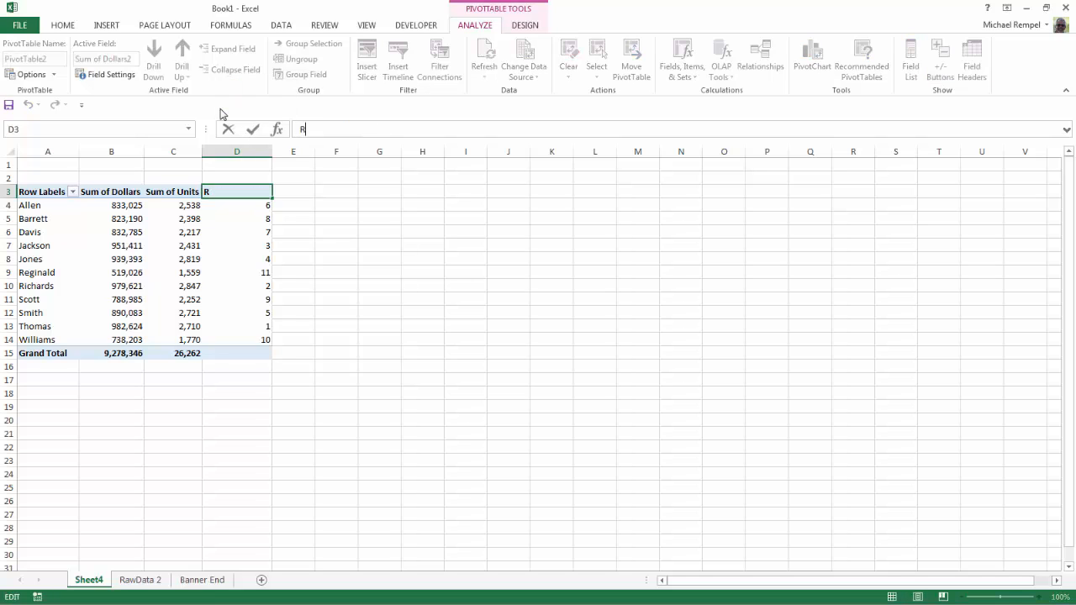
type("anking")
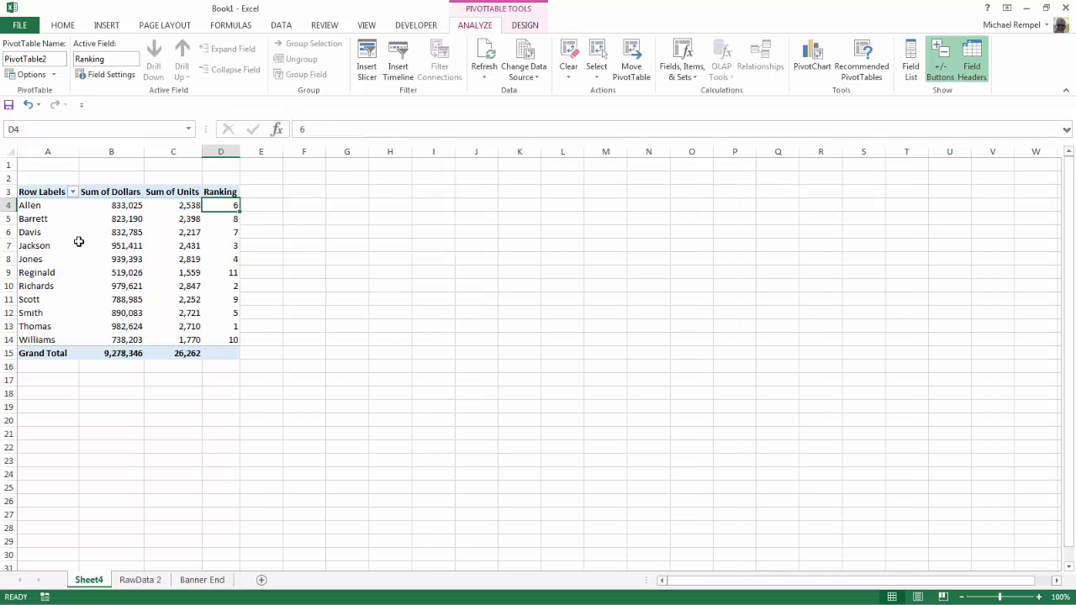
mouse_move(212, 306)
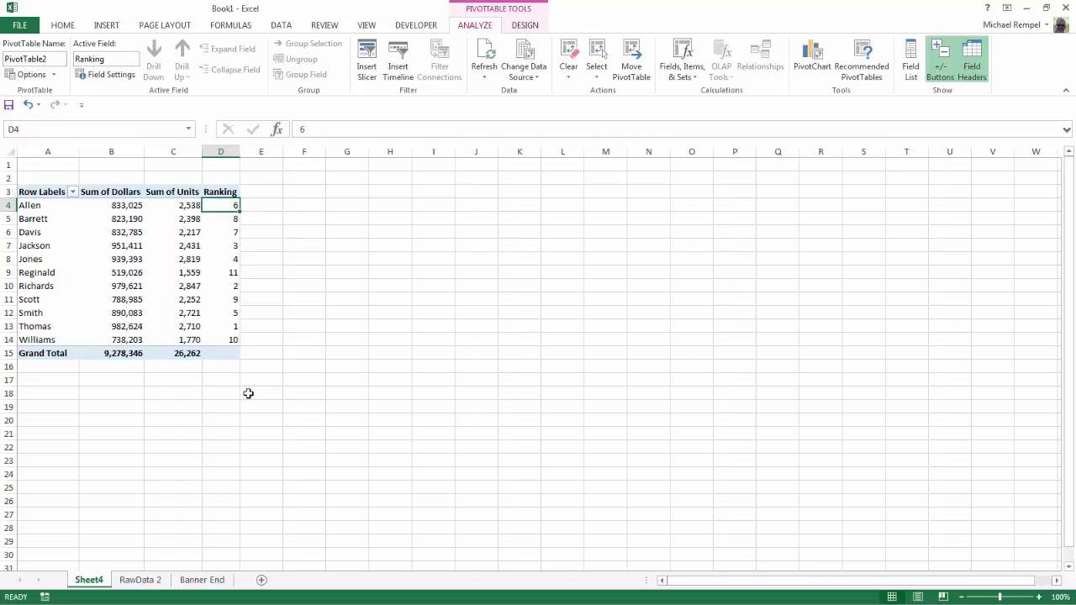
mouse_move(639, 237)
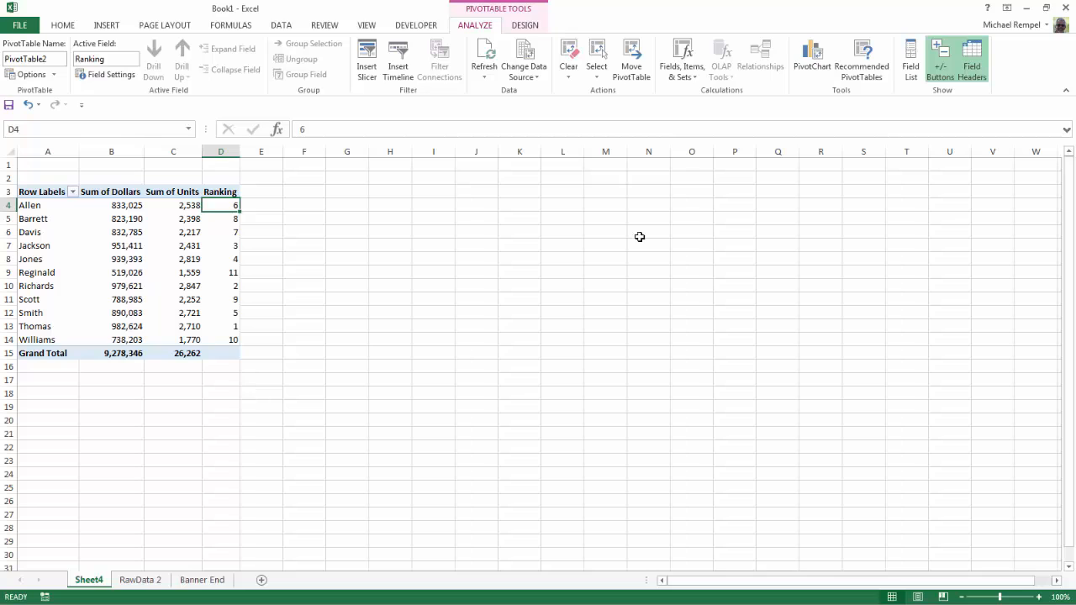
mouse_move(541, 202)
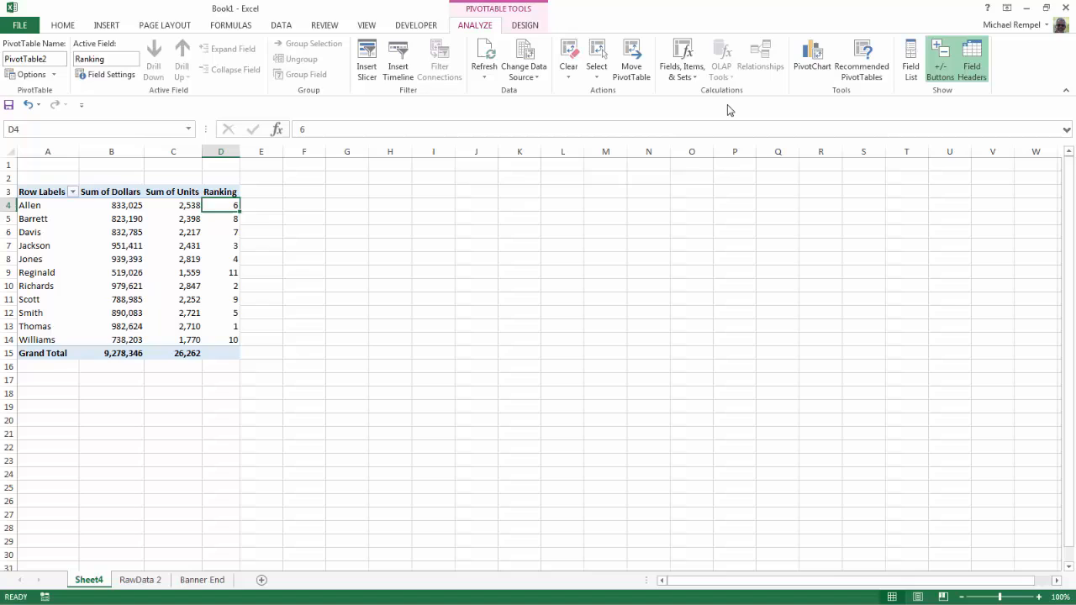
mouse_move(683, 58)
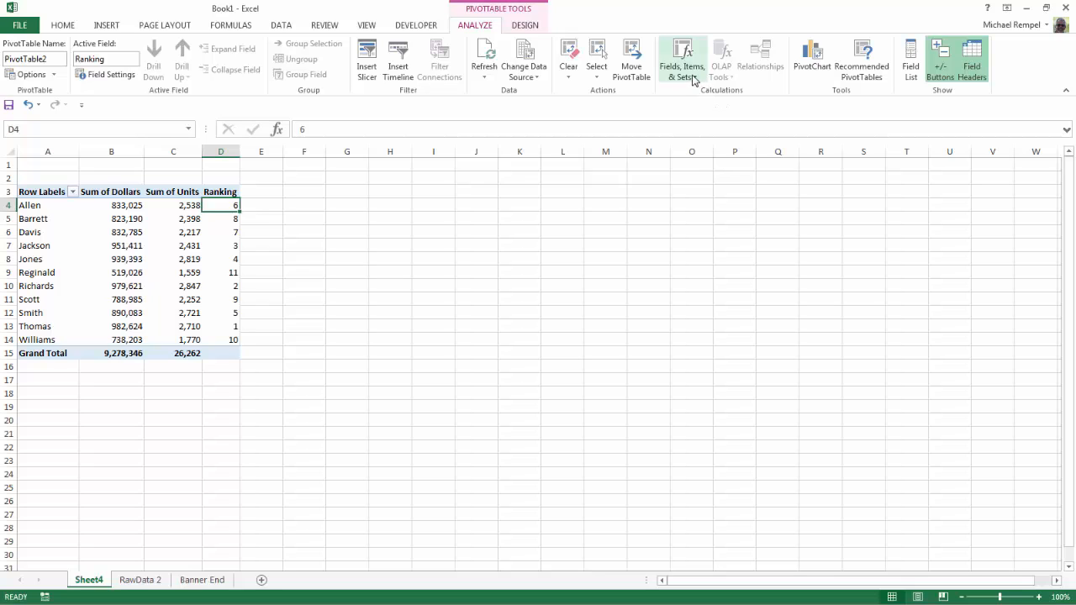
- Start a new calculated field named ASP and clear its default formula
left_click(683, 61)
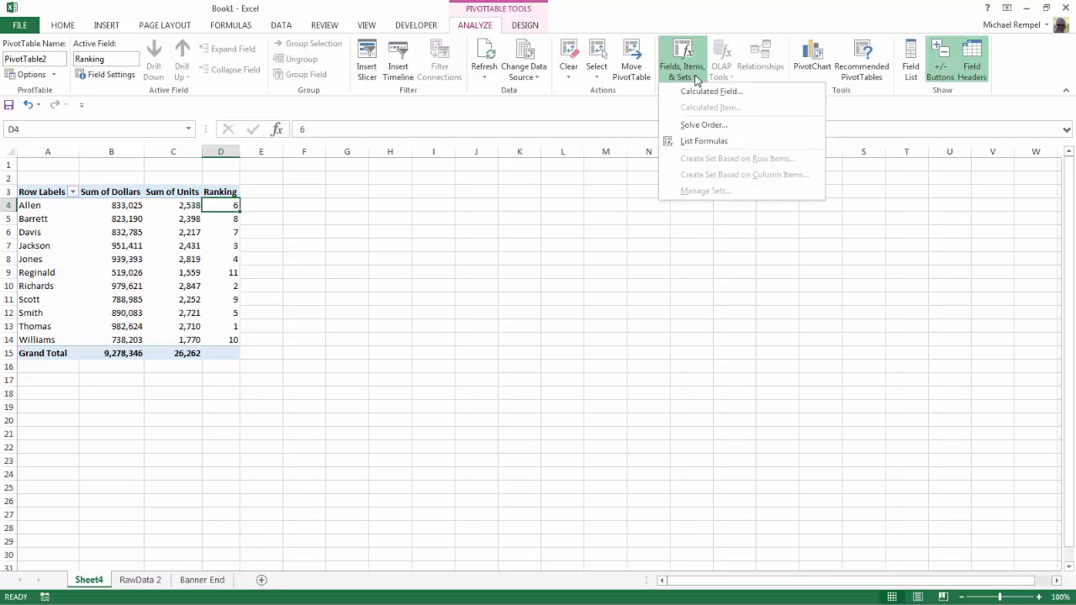
mouse_move(711, 91)
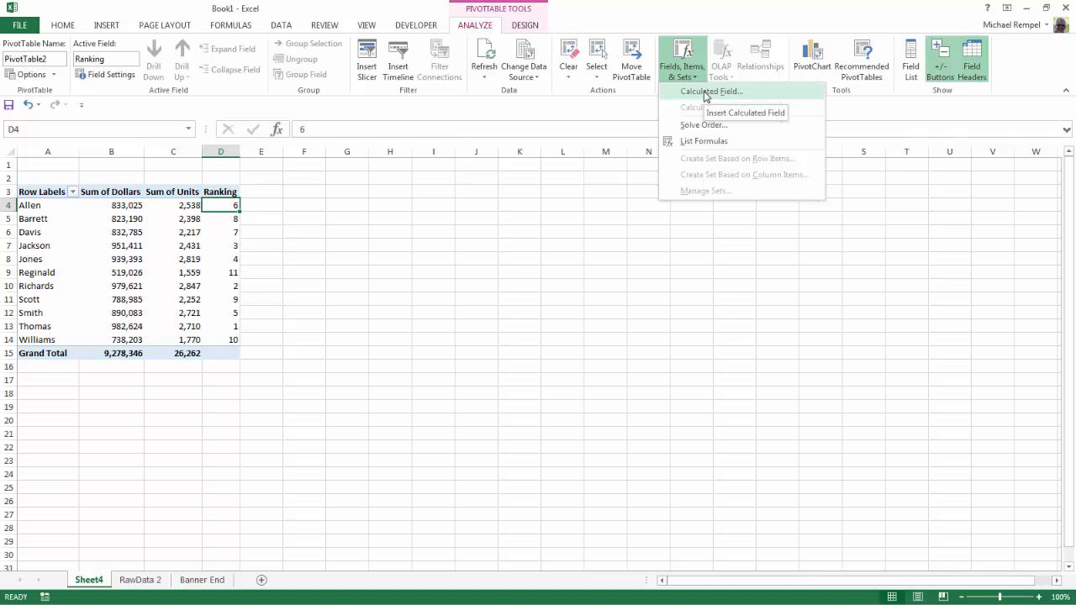
left_click(710, 91)
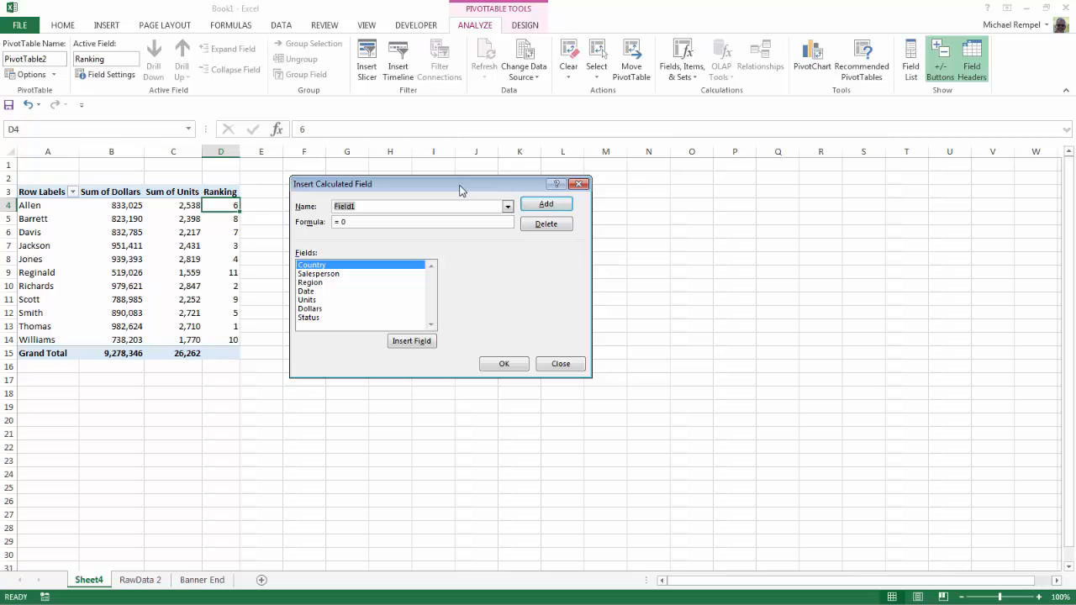
mouse_move(424, 217)
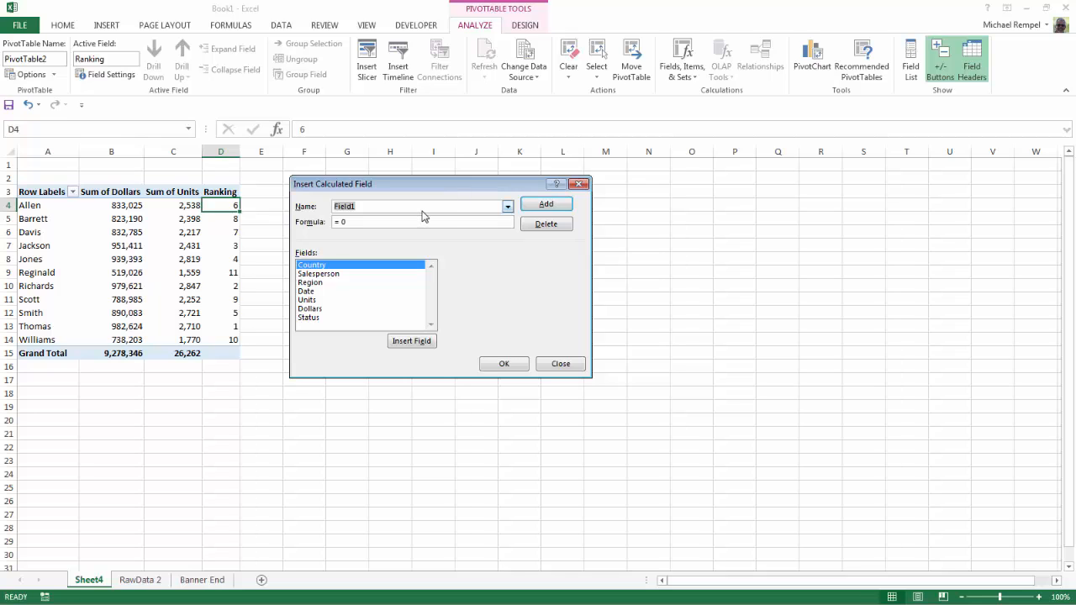
type("A")
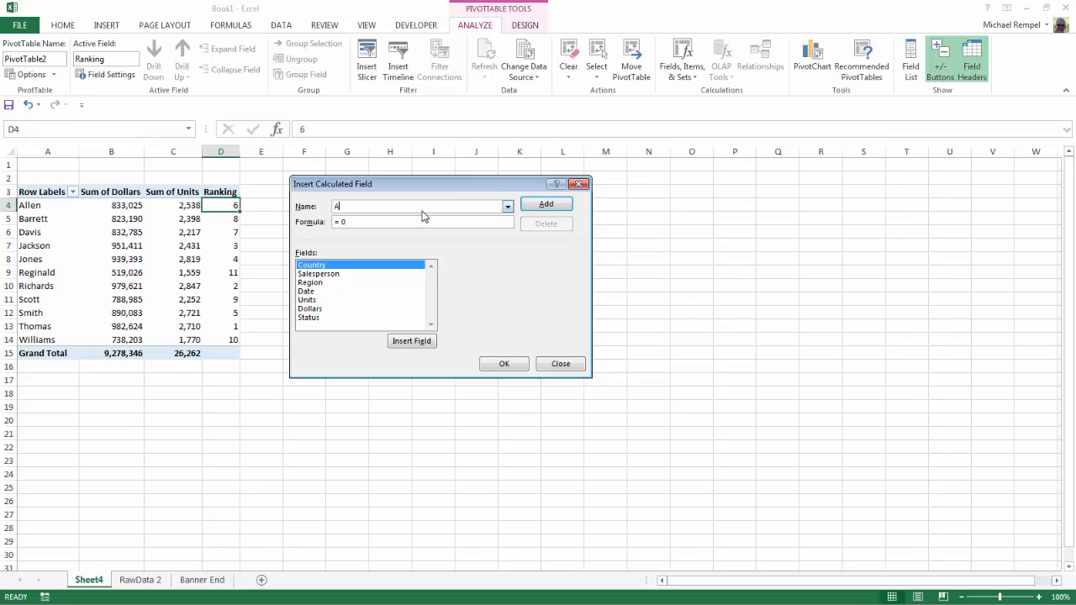
type("SP")
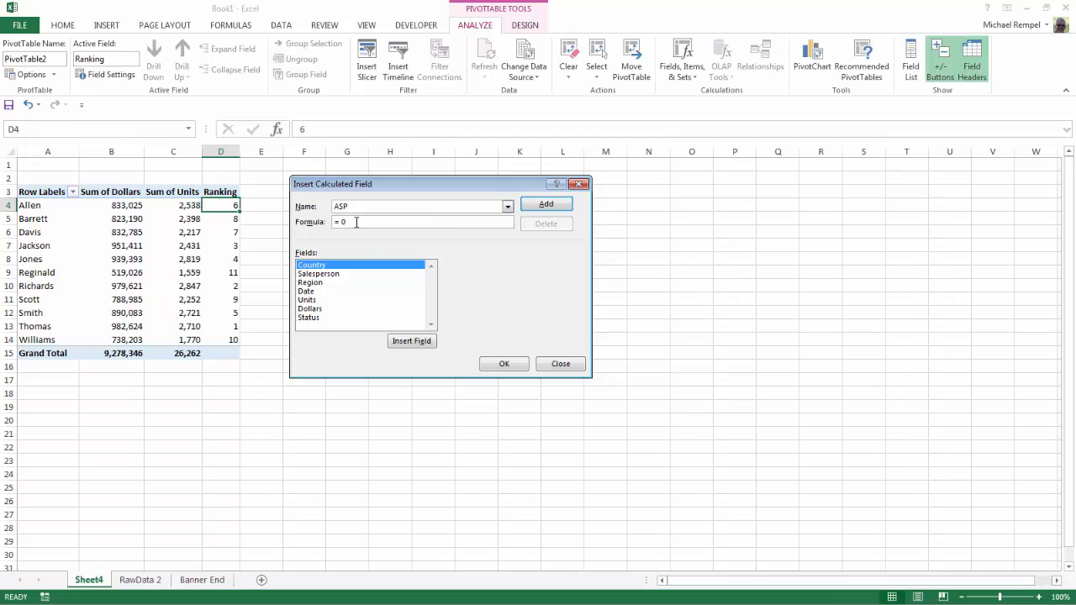
key("Backspace")
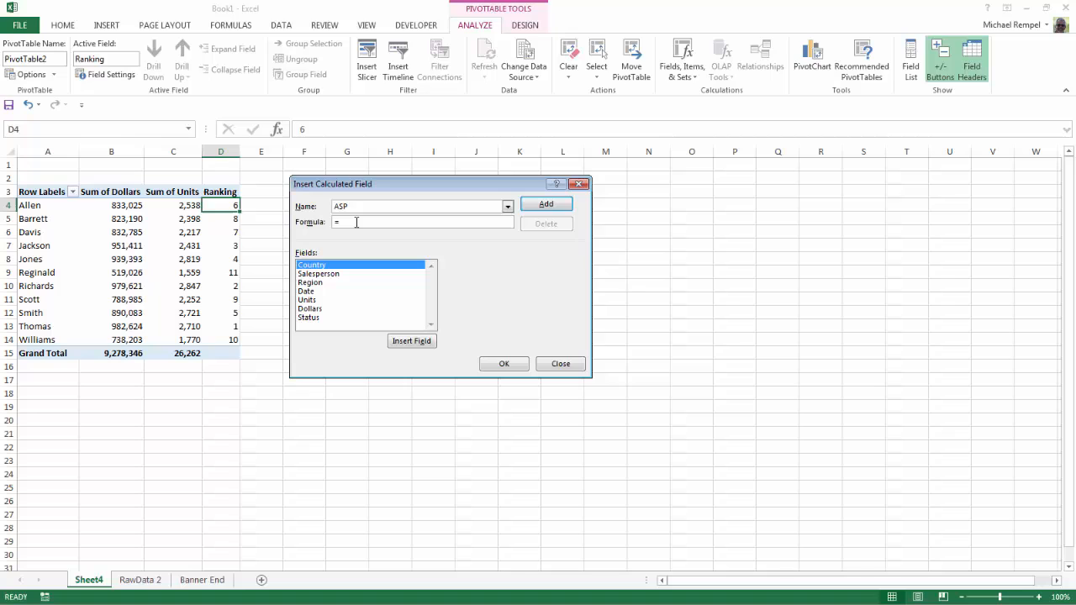
mouse_move(343, 249)
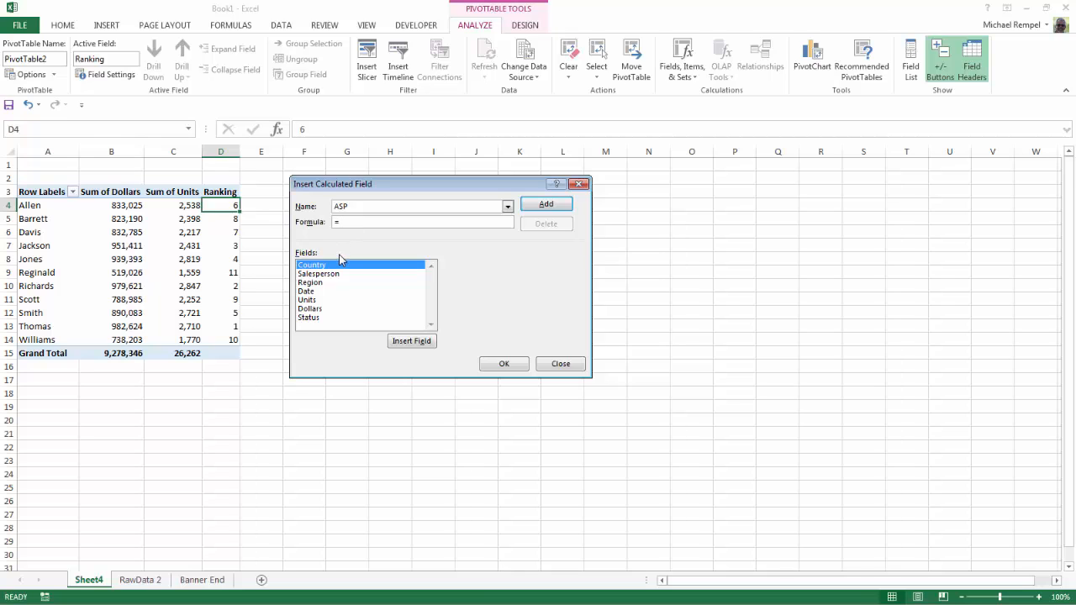
mouse_move(354, 279)
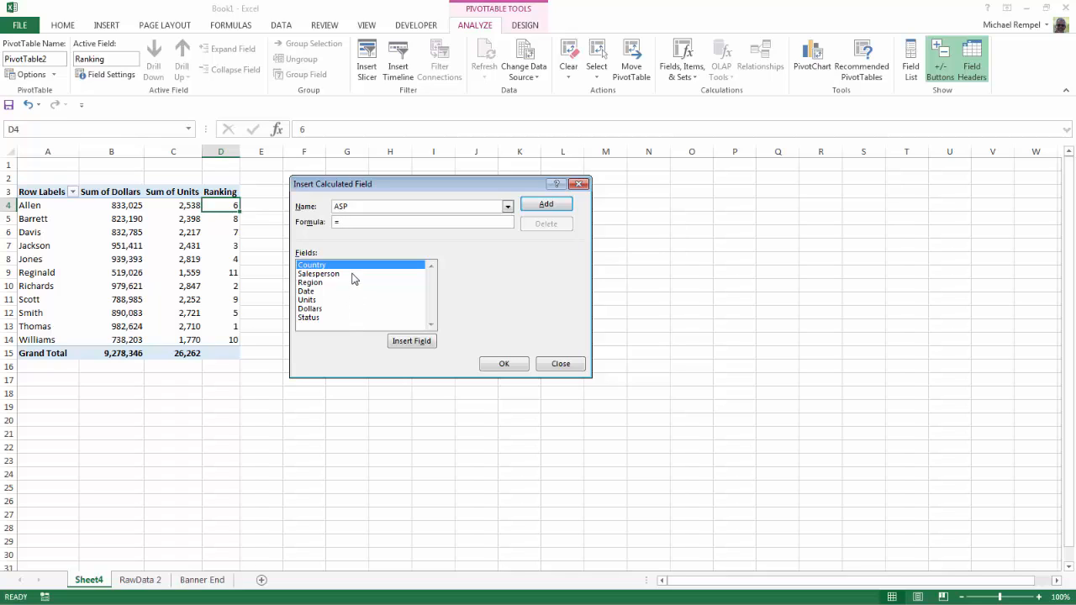
- Define ASP as =Dollars/Units and add it to the PivotTable
left_click(309, 309)
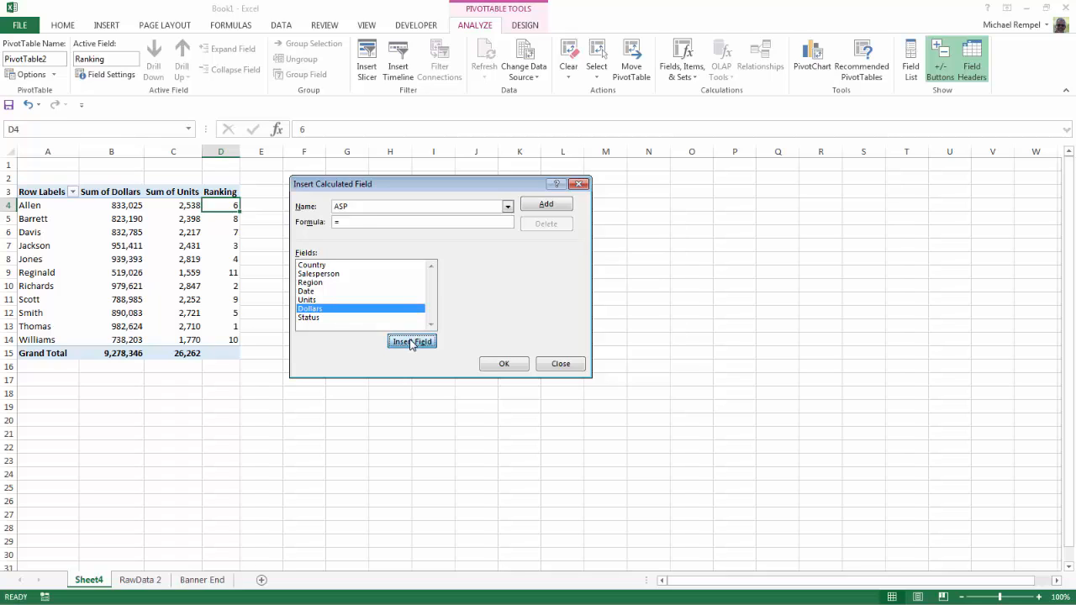
left_click(412, 339)
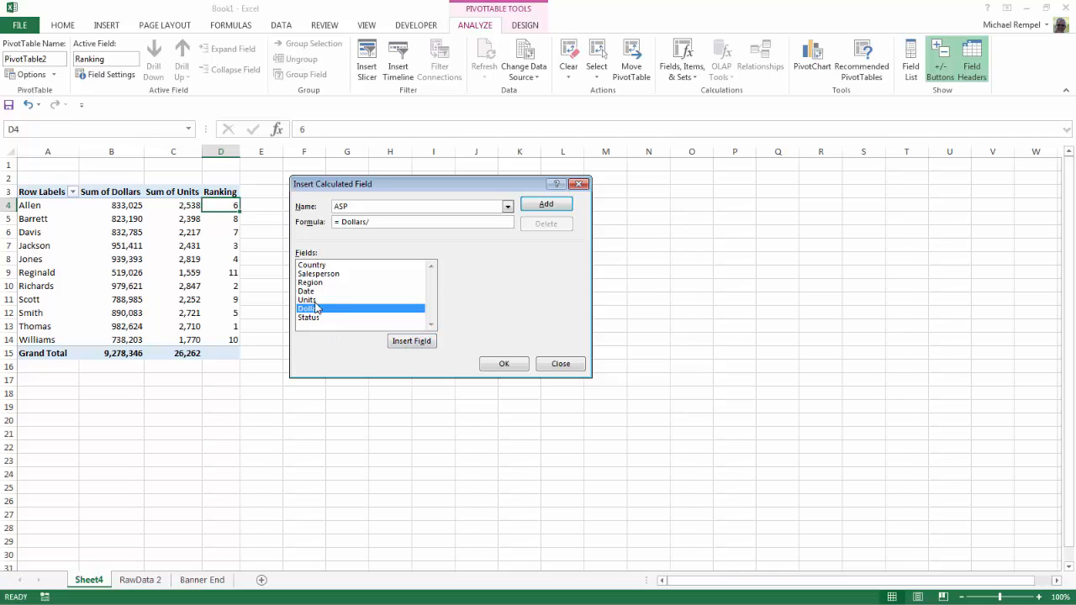
left_click(411, 340)
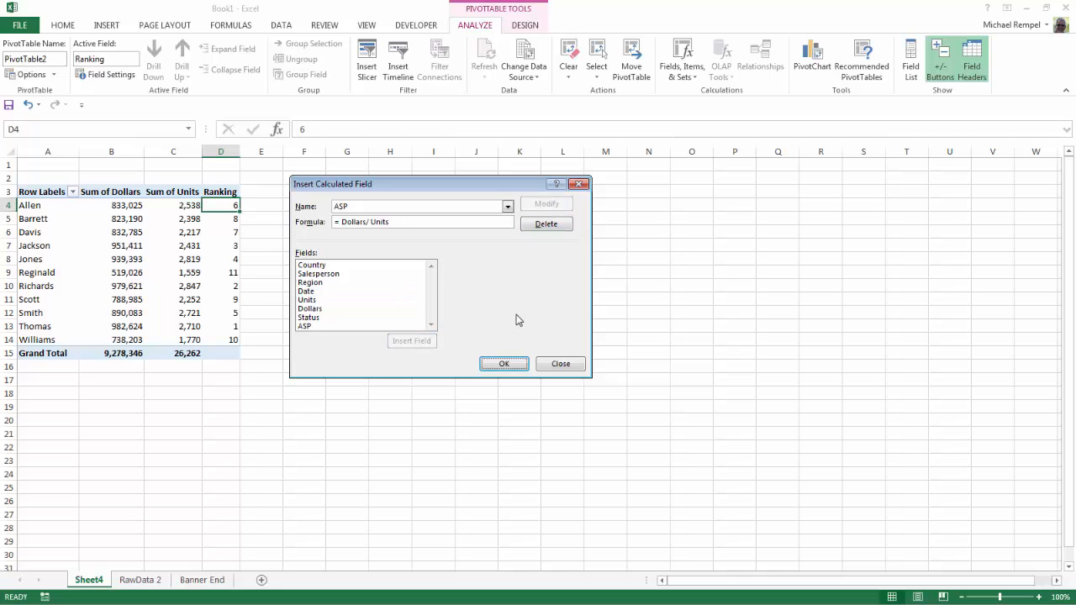
left_click(504, 364)
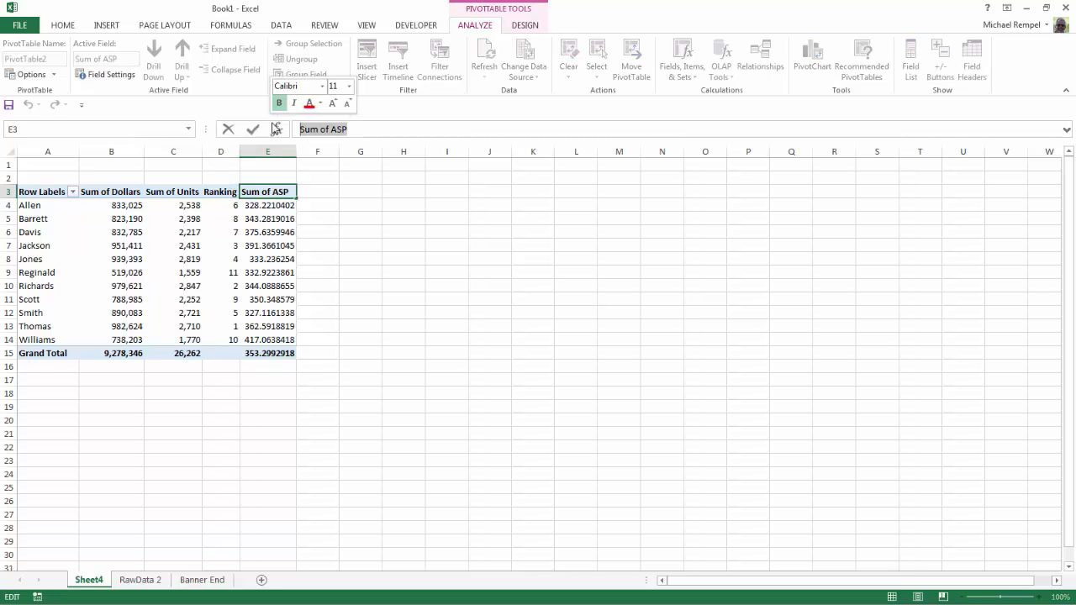
- Rename the Sum of ASP header to Avg Price
type("Avg Price")
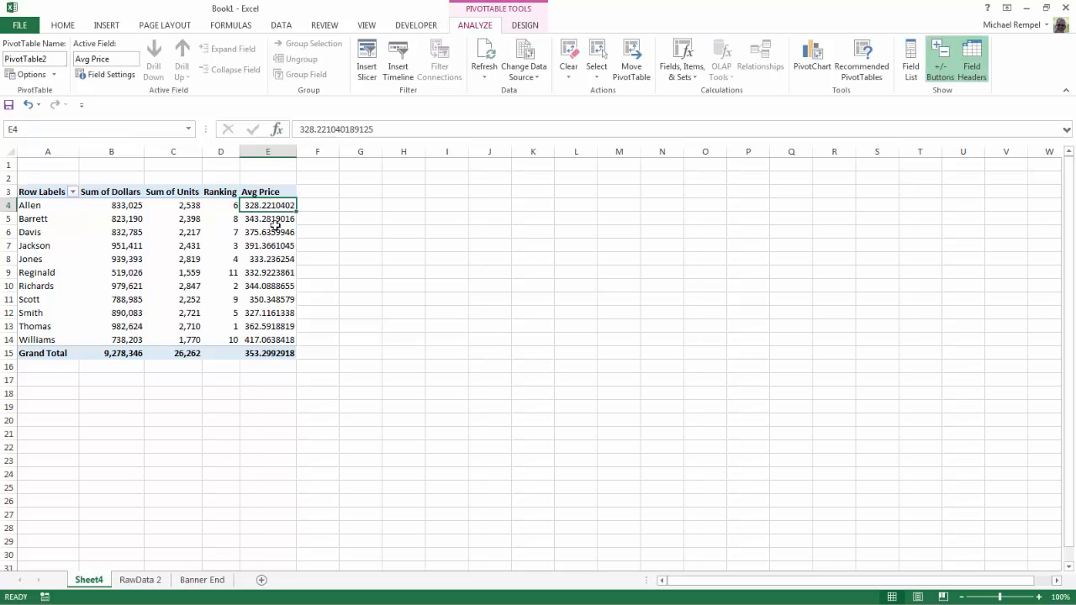
left_click(267, 245)
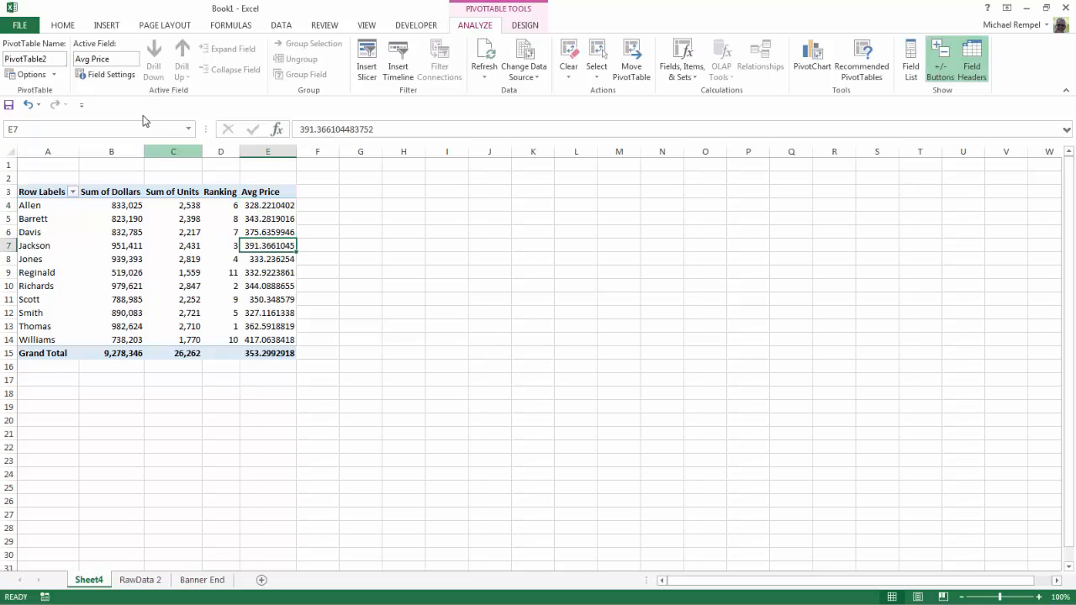
- Format Avg Price as Number with two decimals and a 1000 separator
left_click(104, 74)
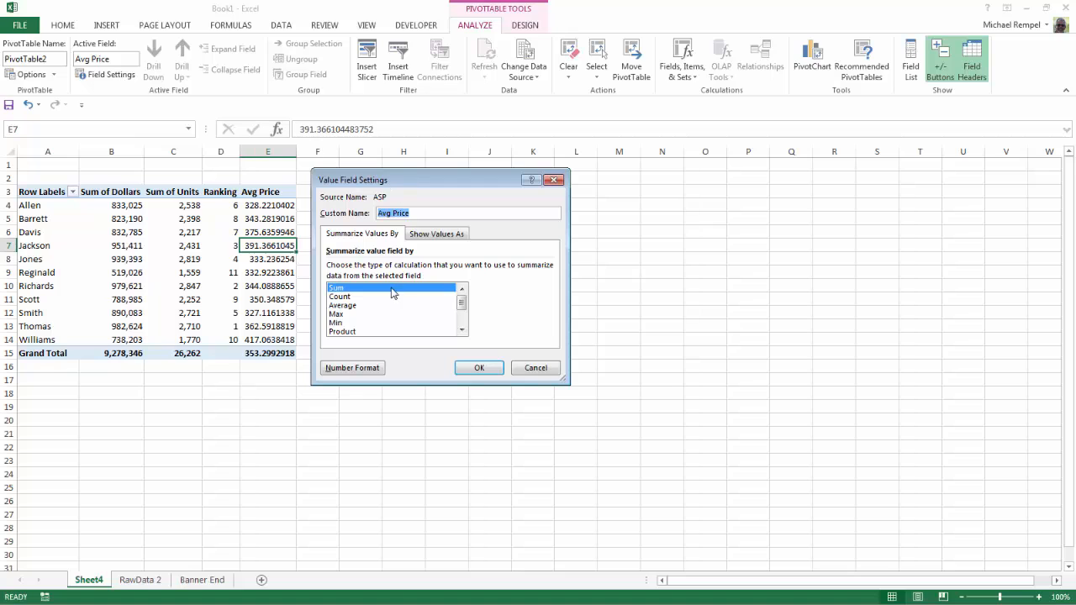
left_click(352, 367)
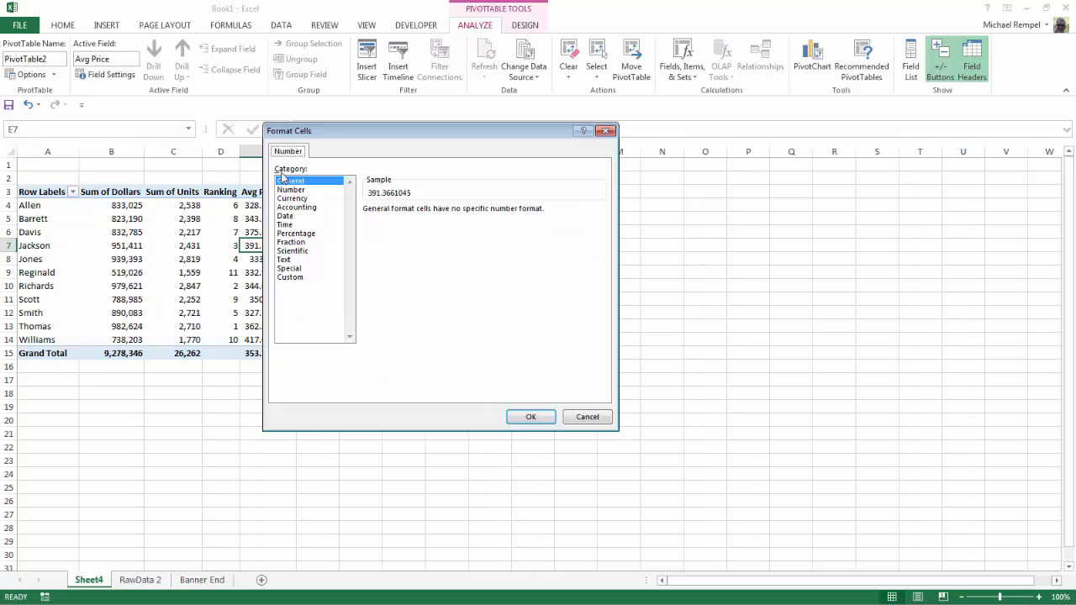
left_click(291, 188)
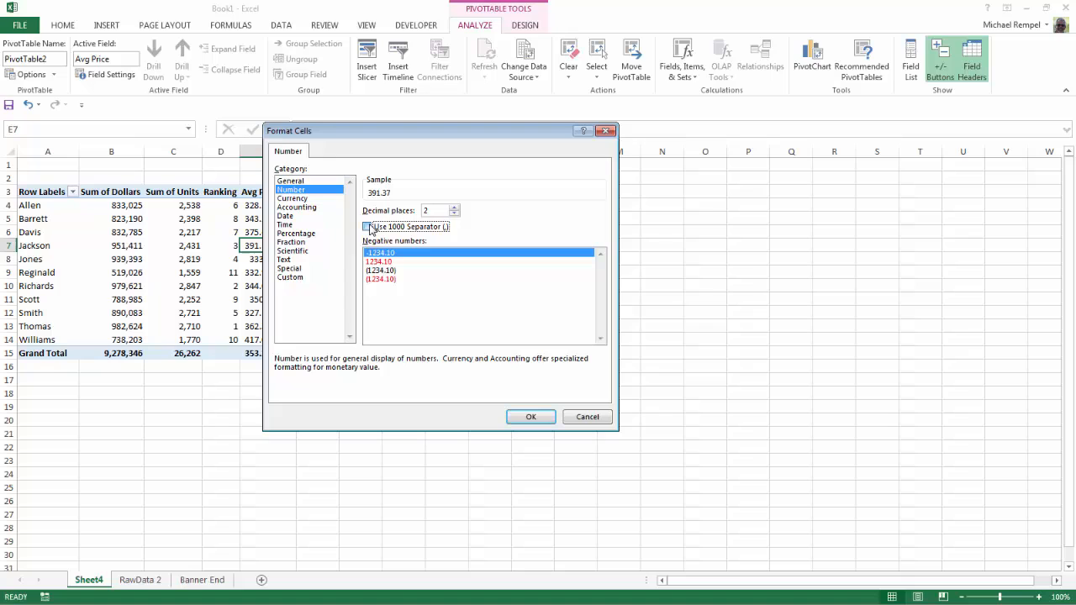
left_click(366, 227)
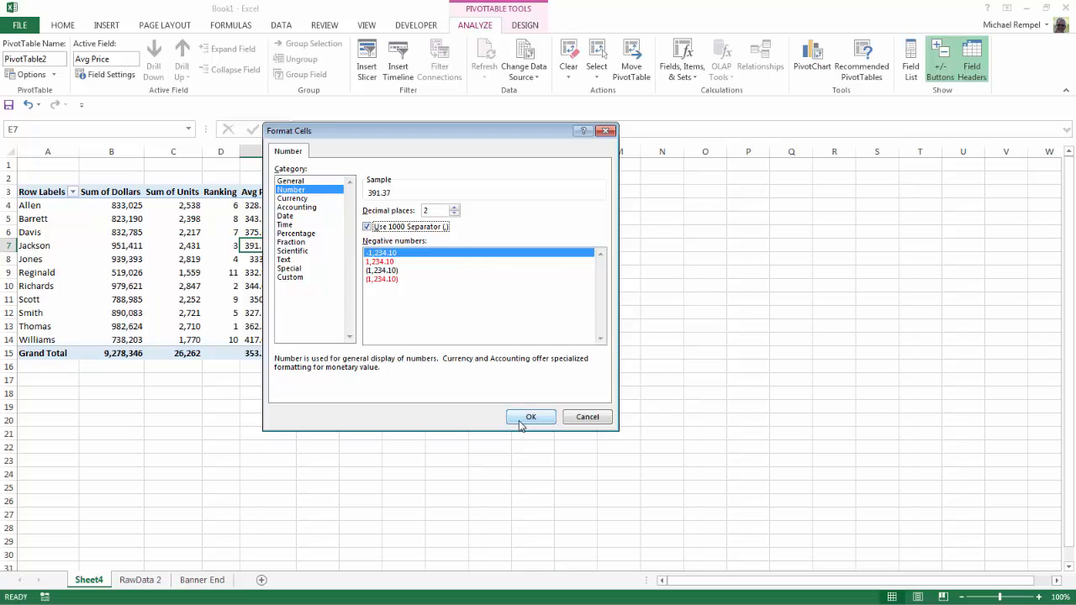
left_click(532, 417)
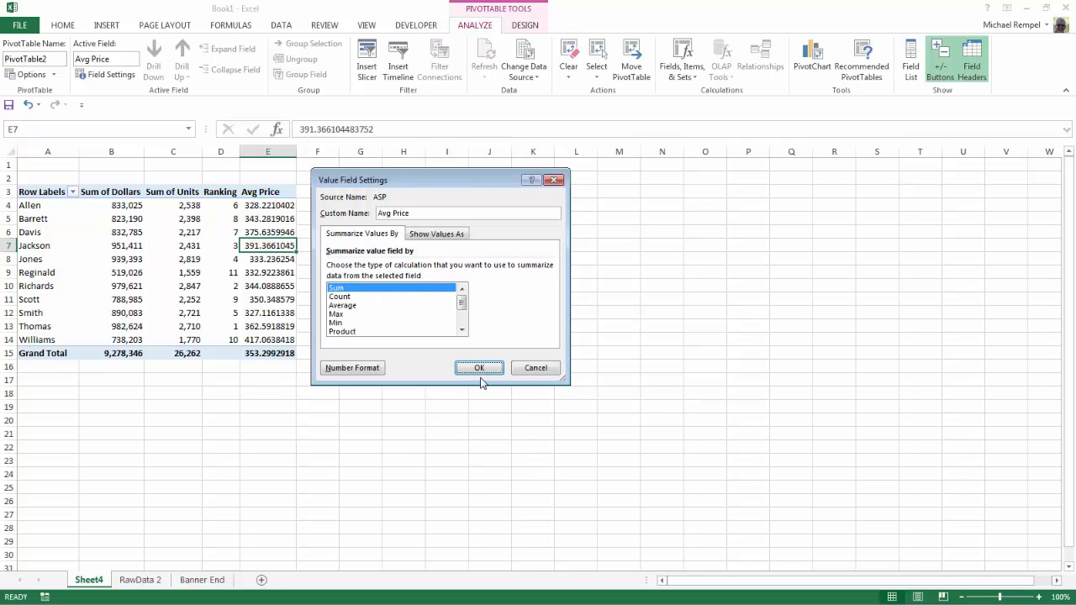
left_click(480, 367)
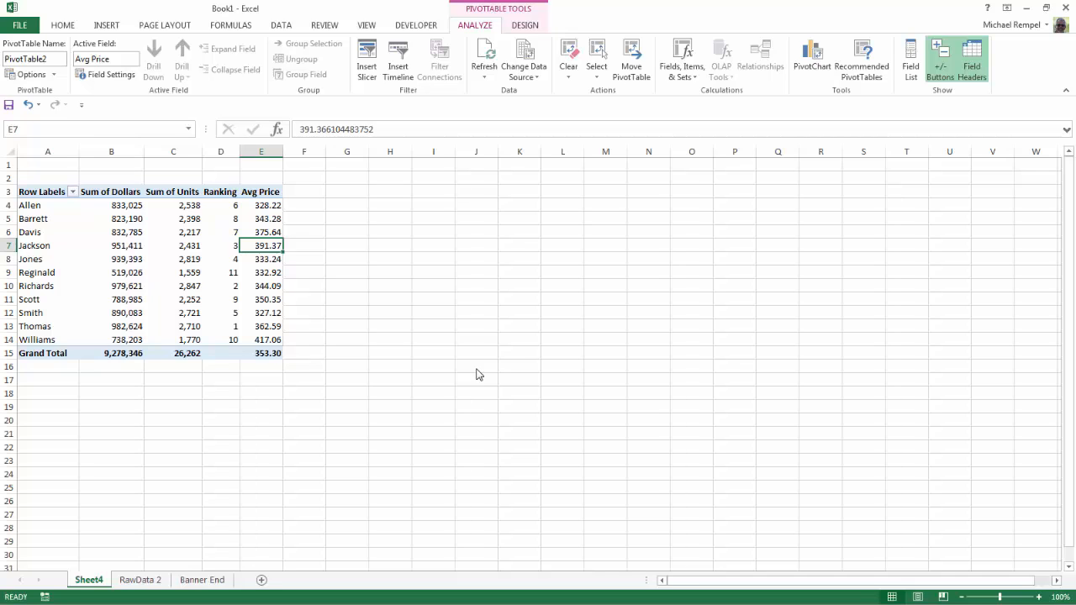
mouse_move(376, 532)
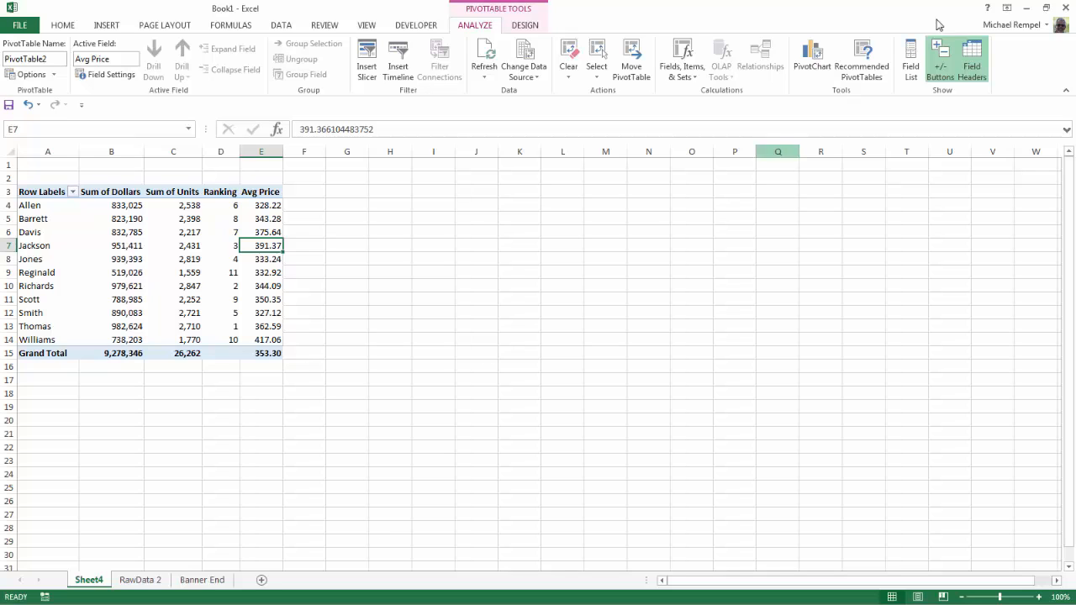
- Reopen the PivotTable field list from the PivotTable Analyze ribbon
left_click(911, 58)
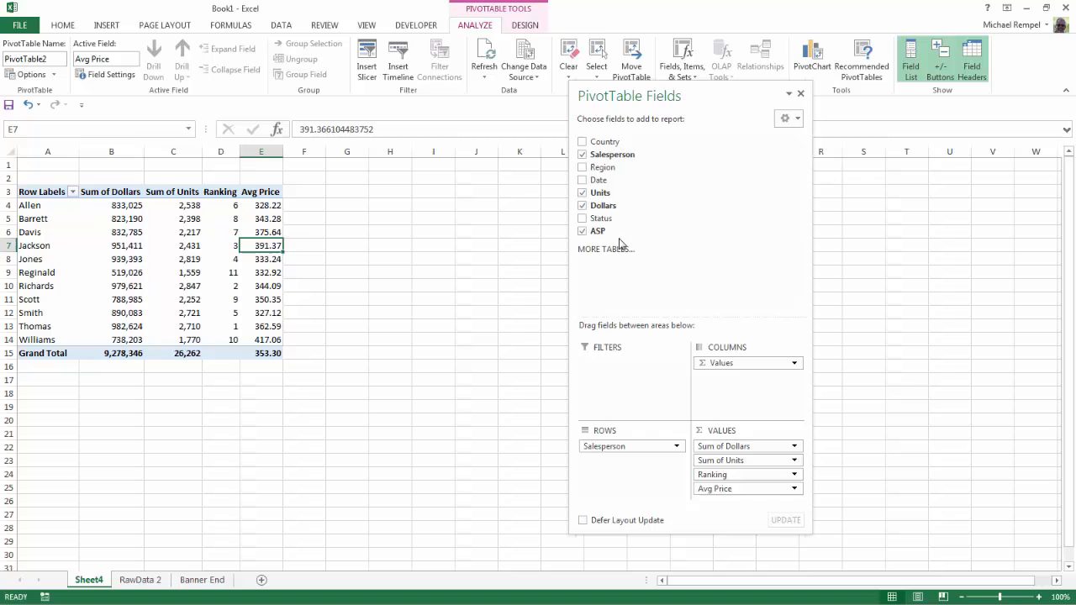
mouse_move(619, 232)
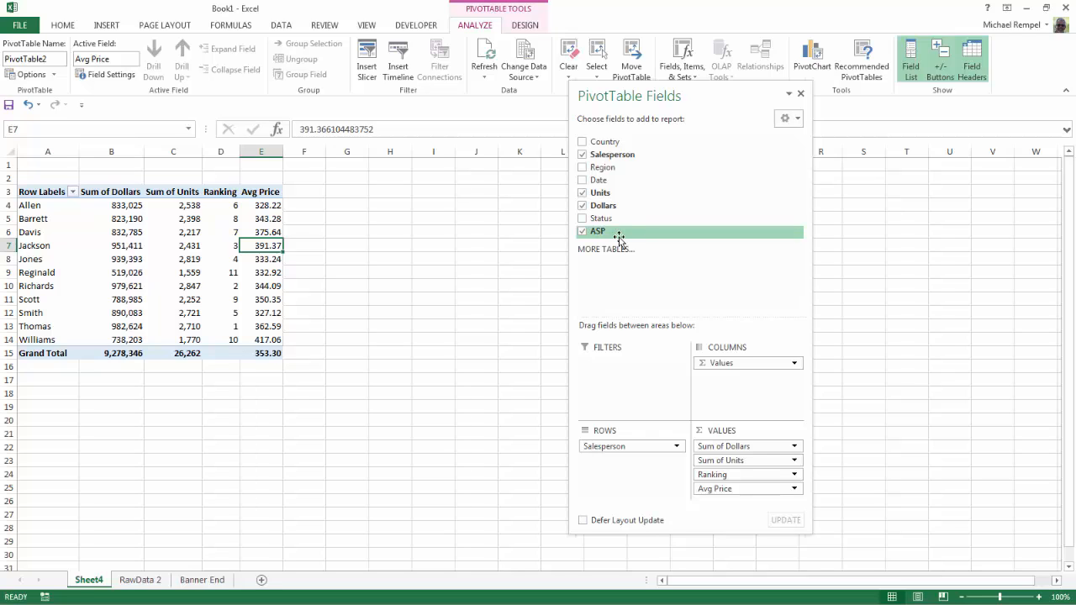